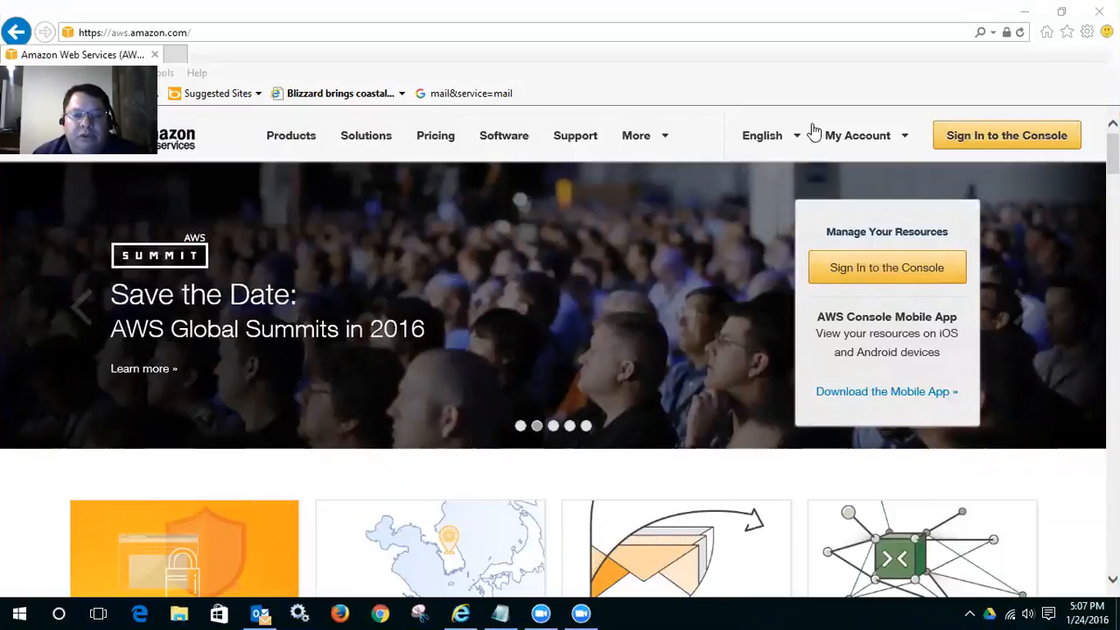
Step: Sign in to the AWS console as a returning user with the entered email and password
left_click(178, 612)
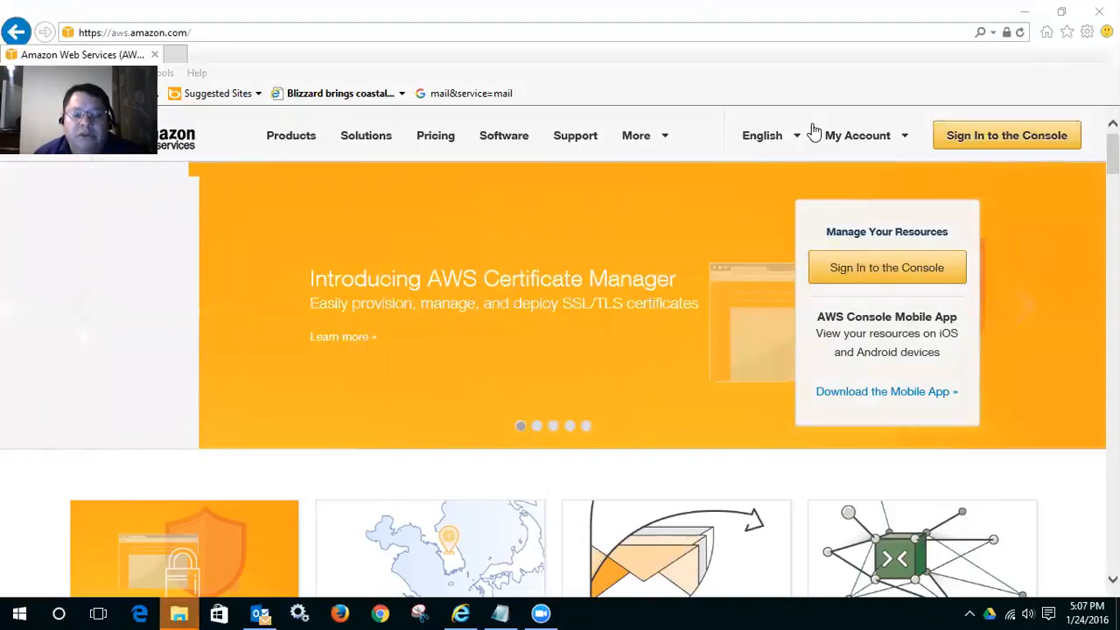
left_click(857, 134)
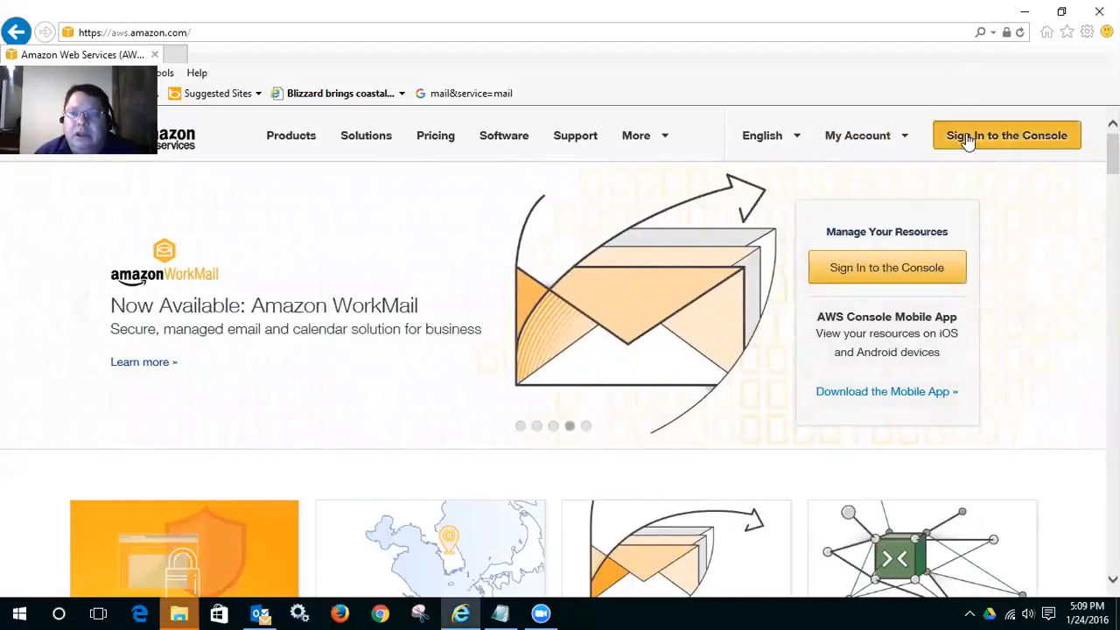
left_click(1006, 134)
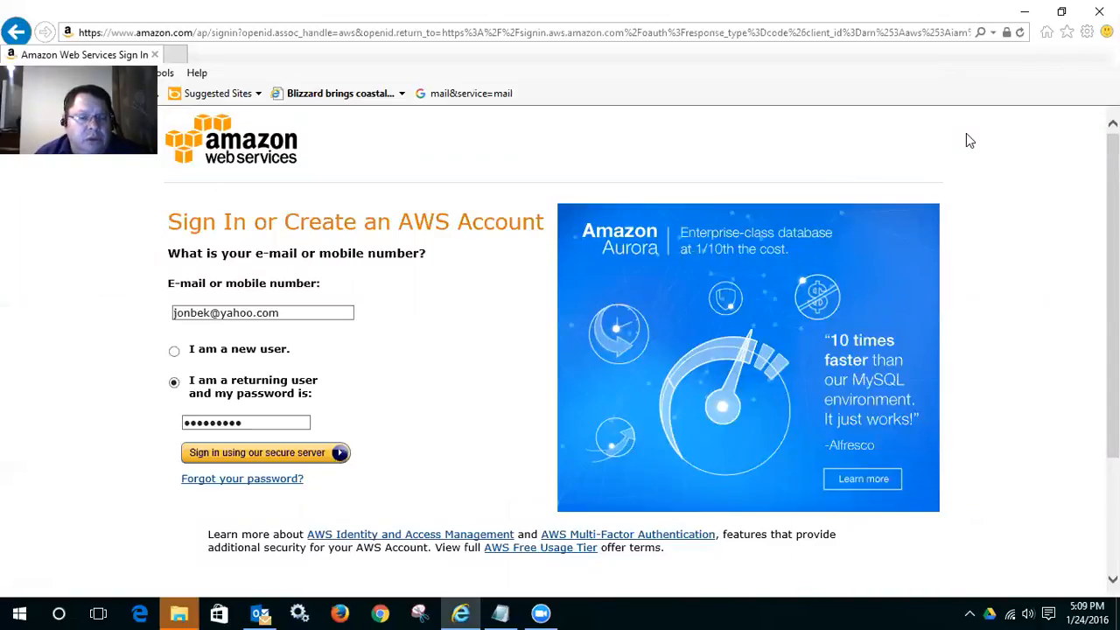
mouse_move(486, 357)
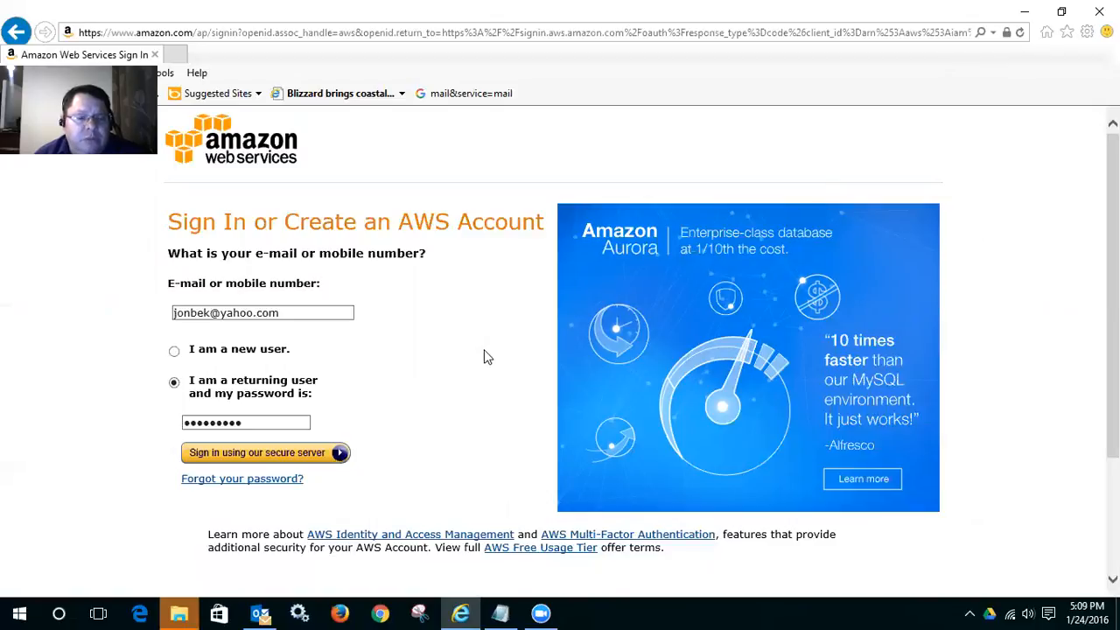
mouse_move(430, 407)
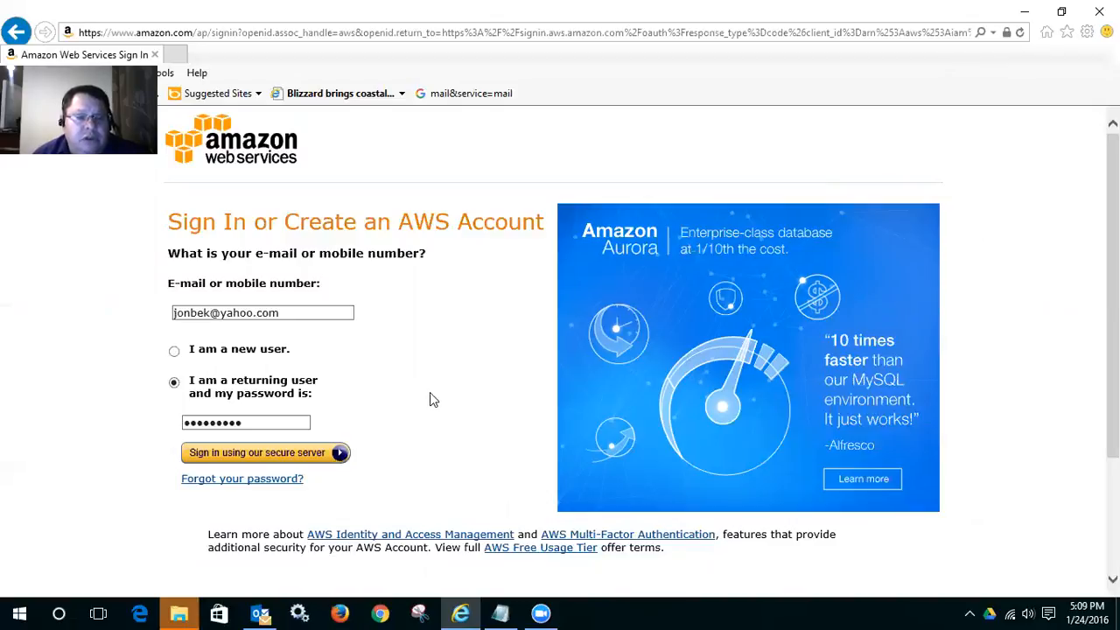
mouse_move(429, 402)
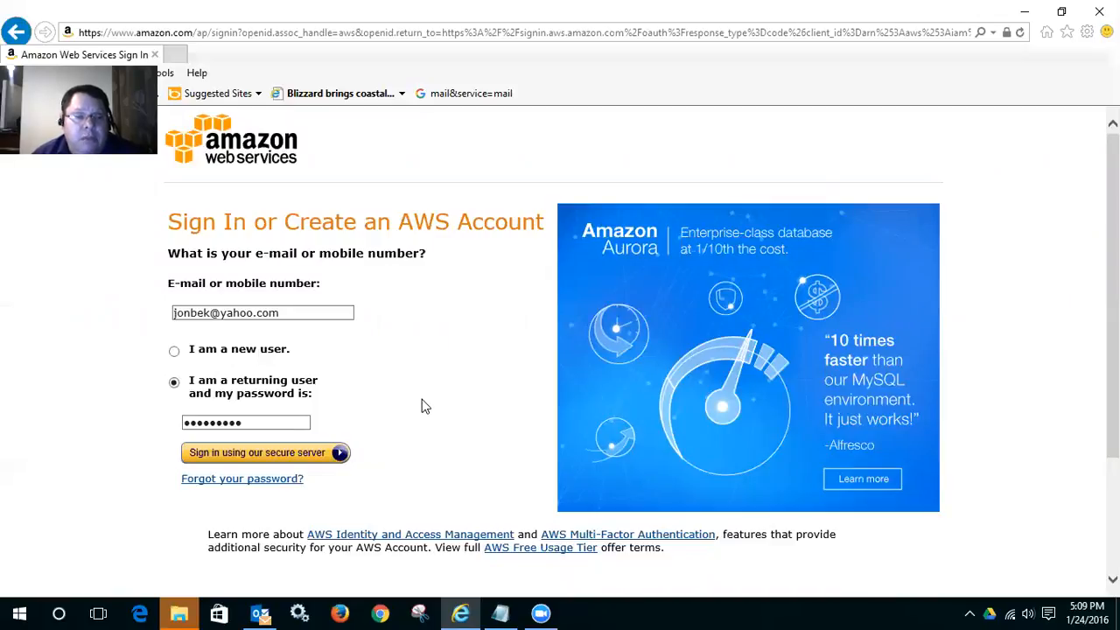
mouse_move(420, 413)
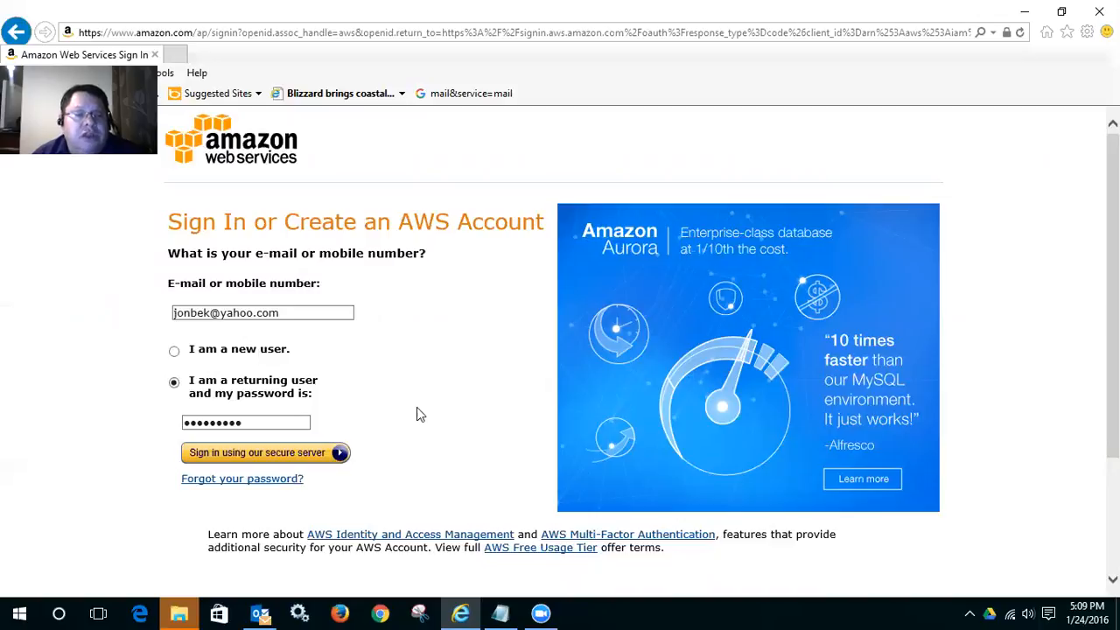
mouse_move(416, 418)
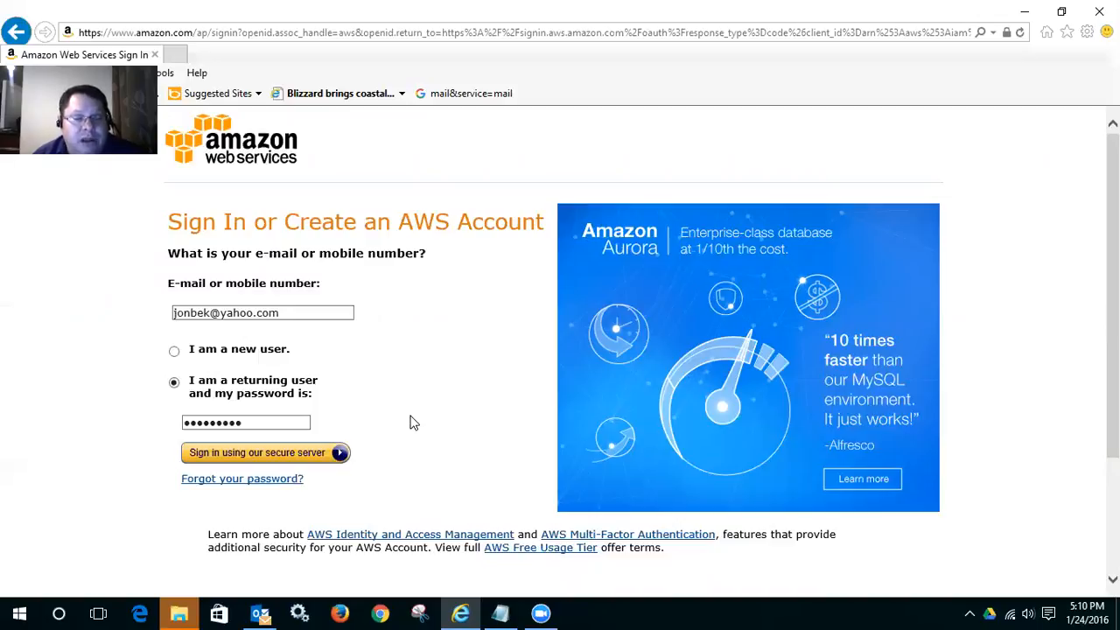
mouse_move(420, 420)
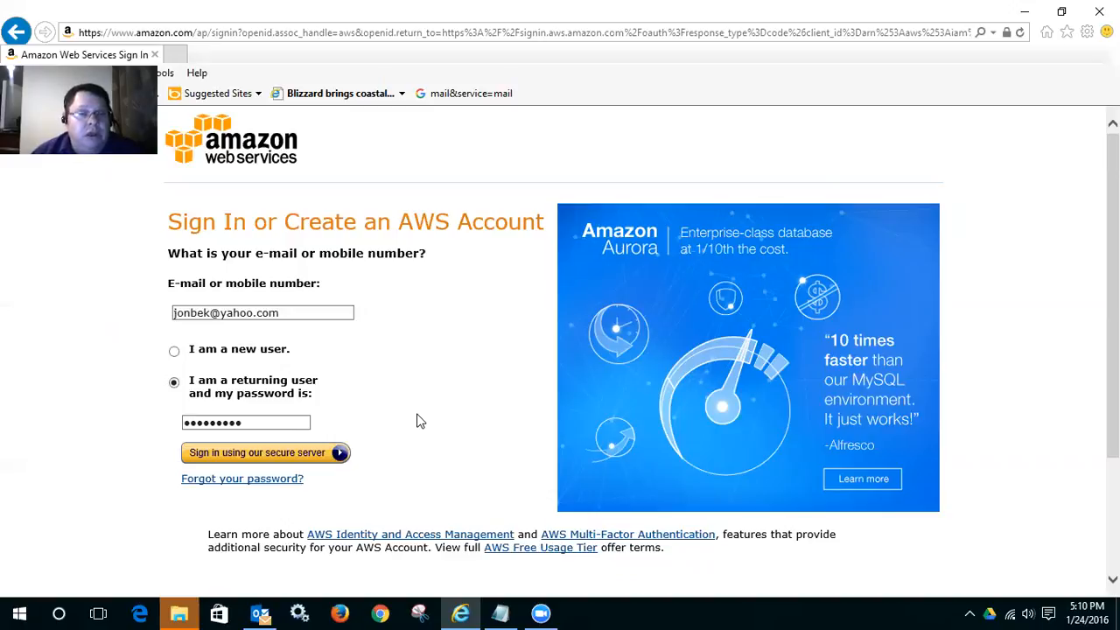
mouse_move(448, 411)
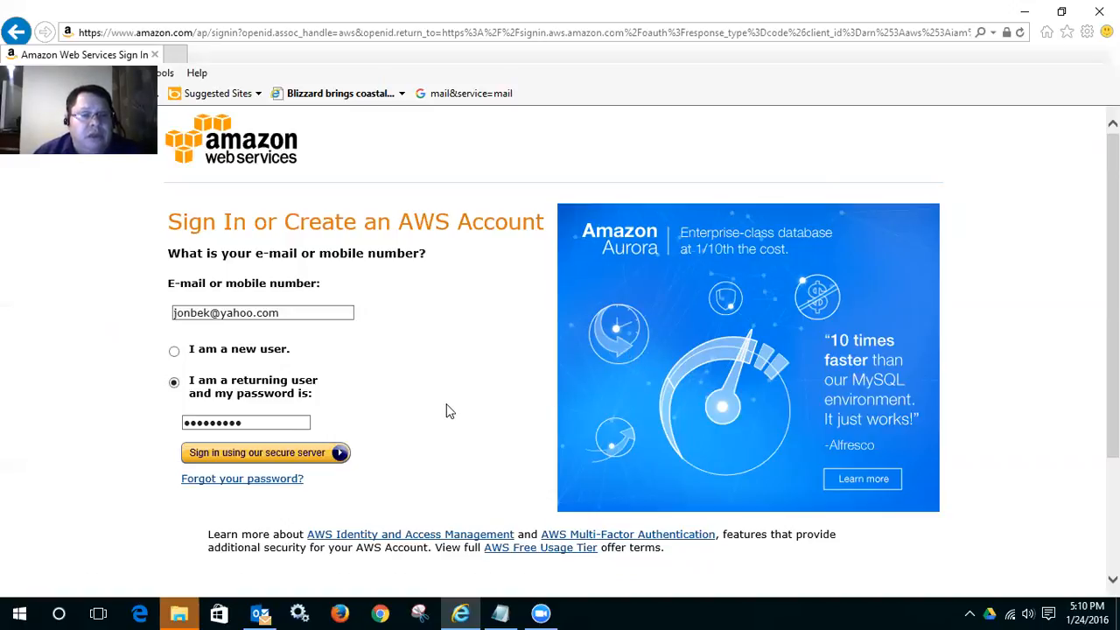
mouse_move(446, 425)
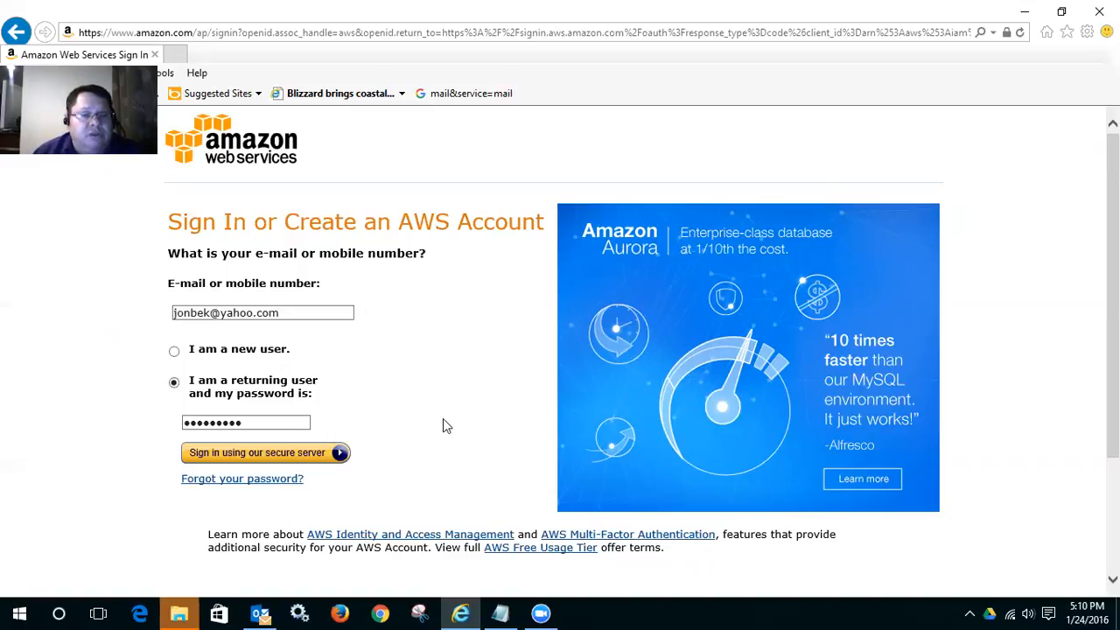
mouse_move(441, 426)
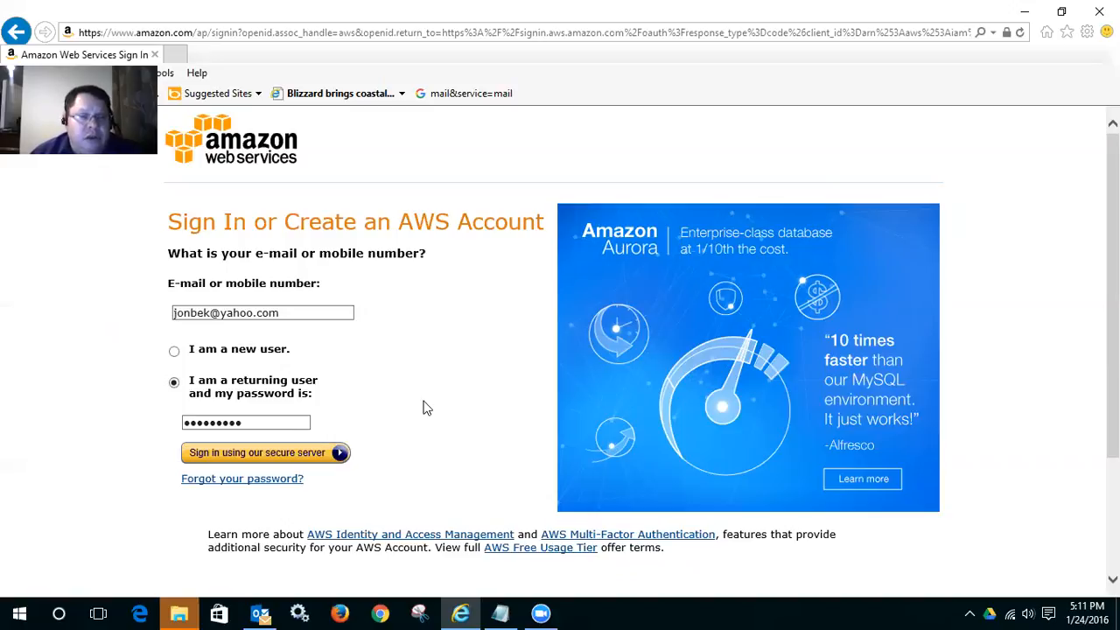
mouse_move(427, 445)
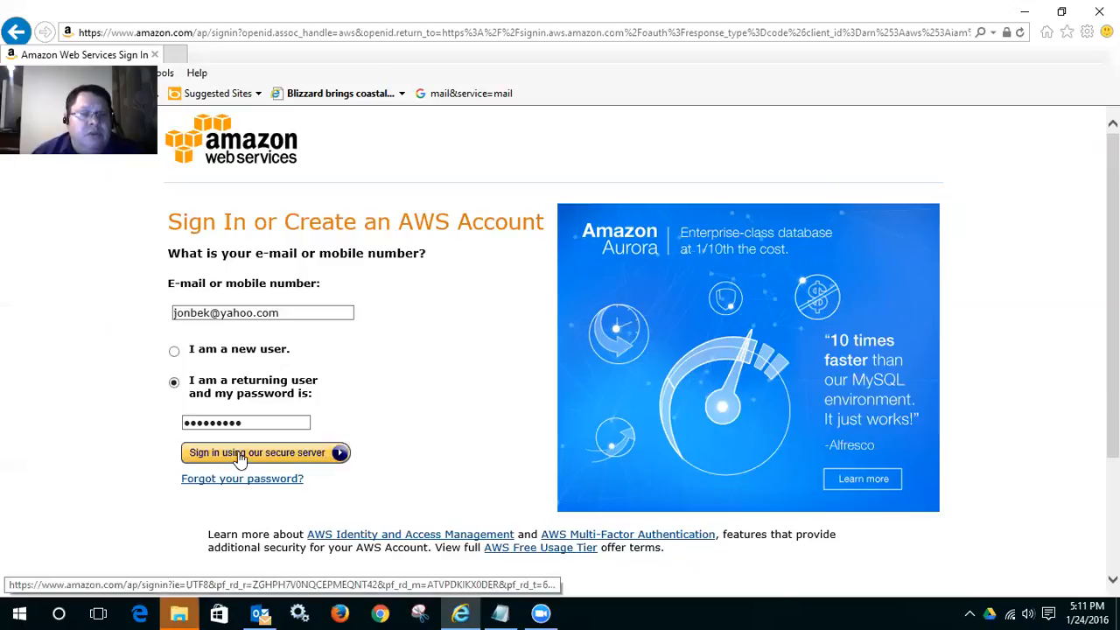
left_click(257, 451)
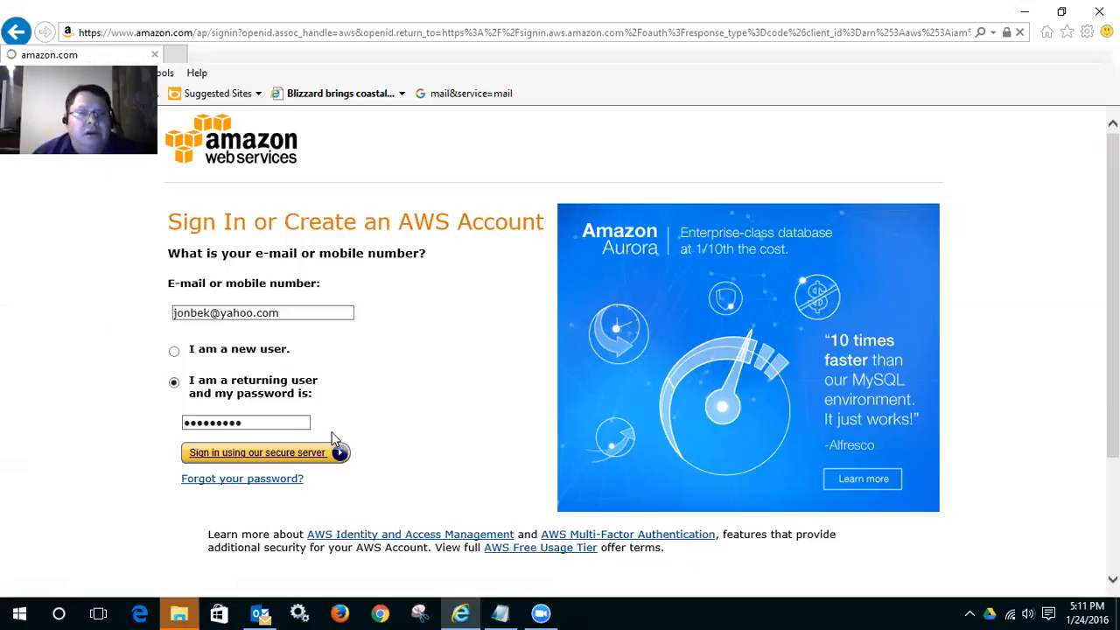
Step: From the console home, go to the EC2 dashboard for US West (Oregon)
left_click(257, 452)
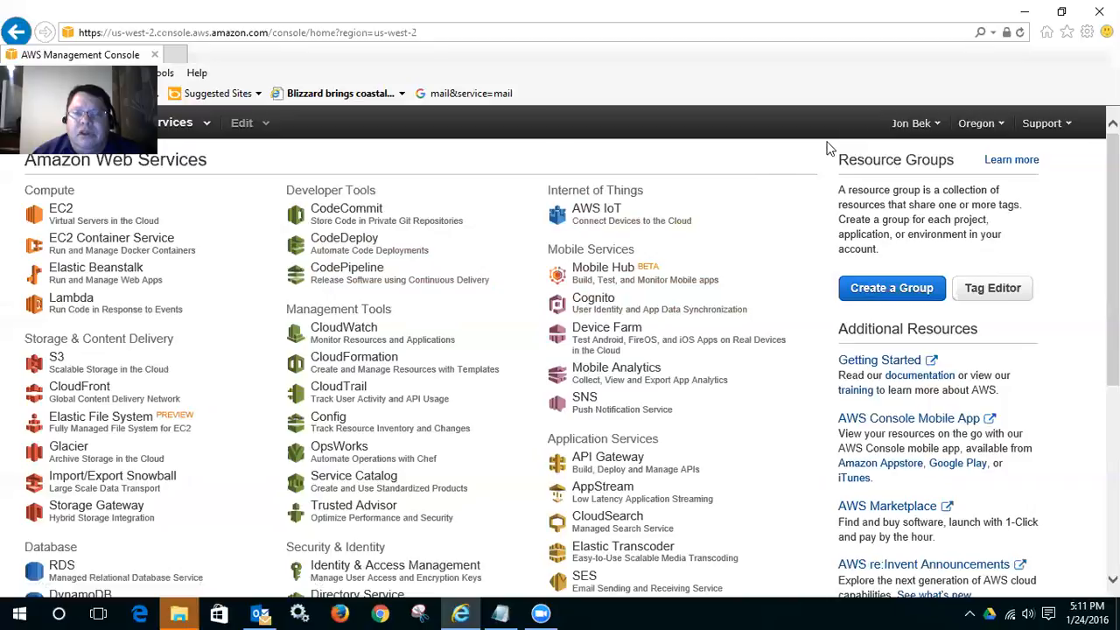
mouse_move(913, 133)
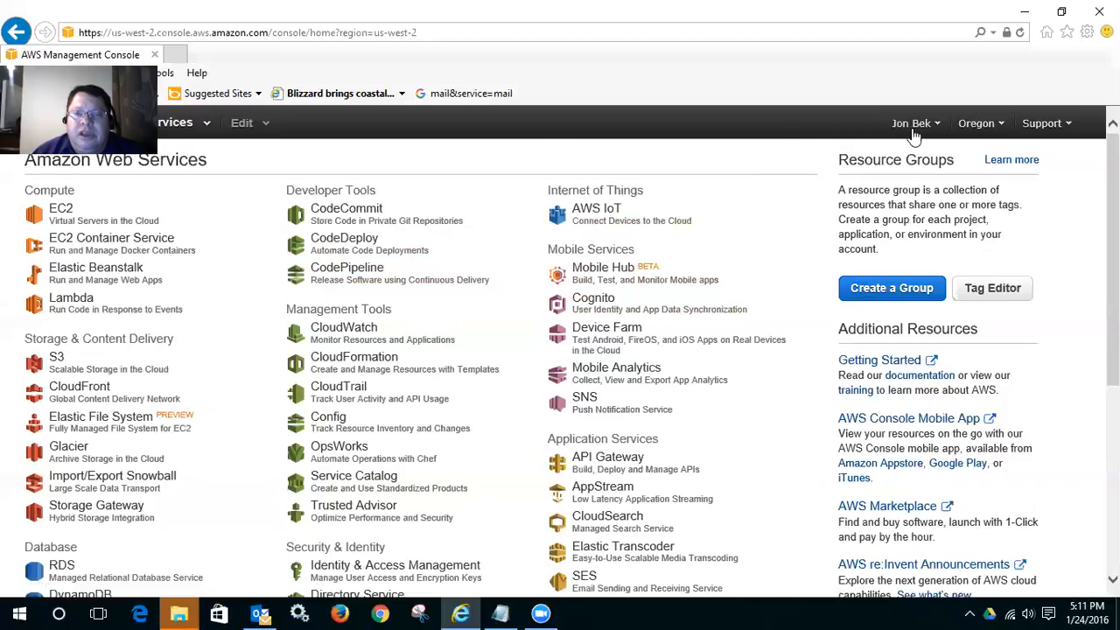
mouse_move(906, 131)
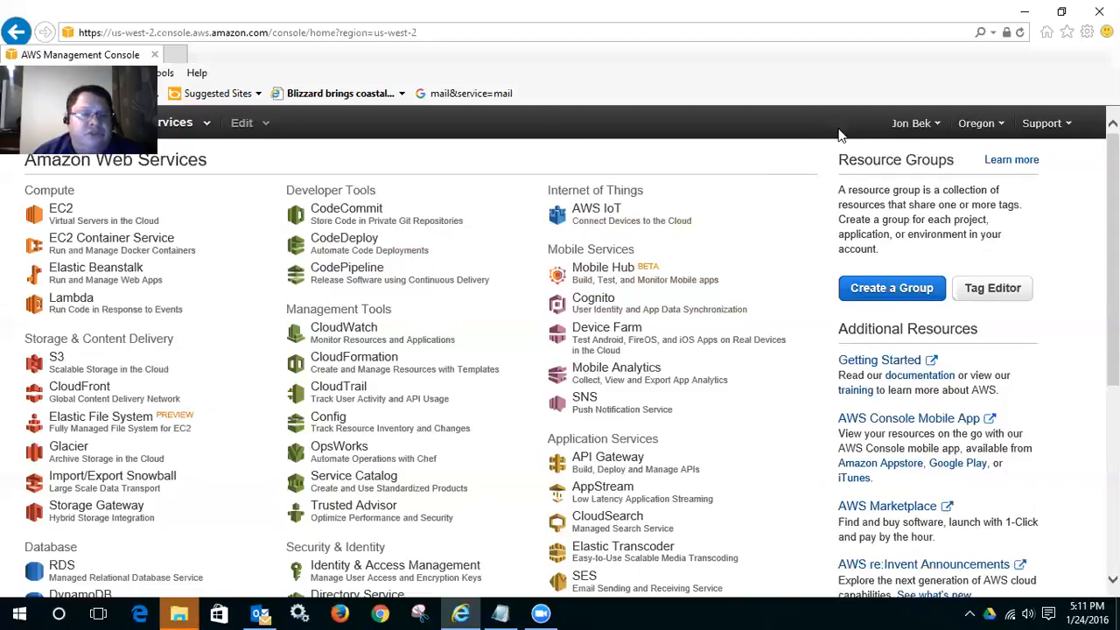
mouse_move(59, 208)
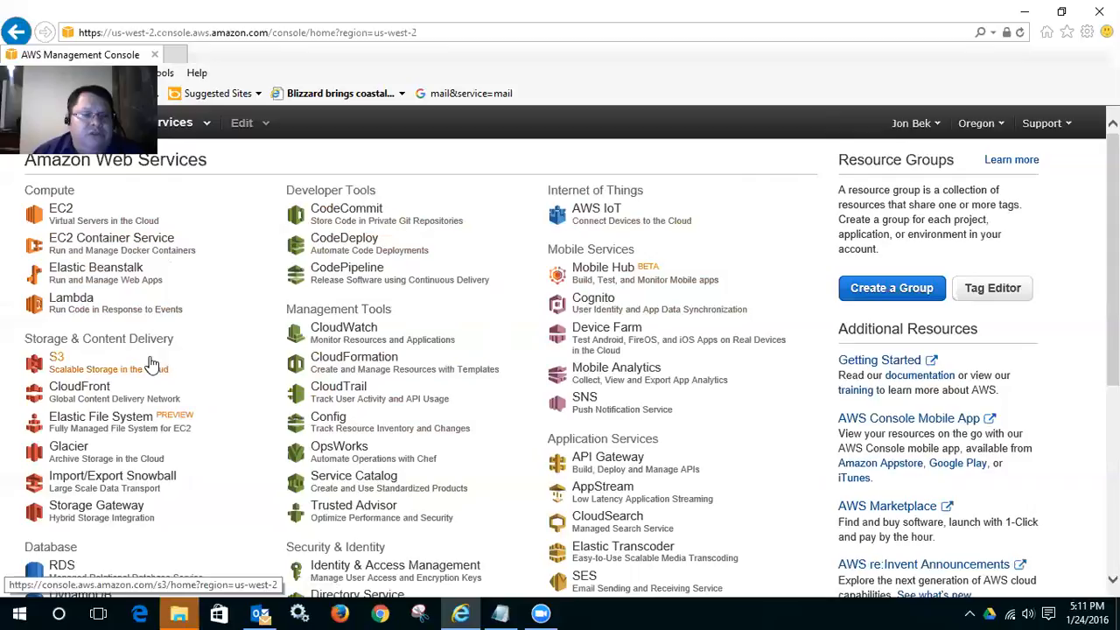
mouse_move(151, 366)
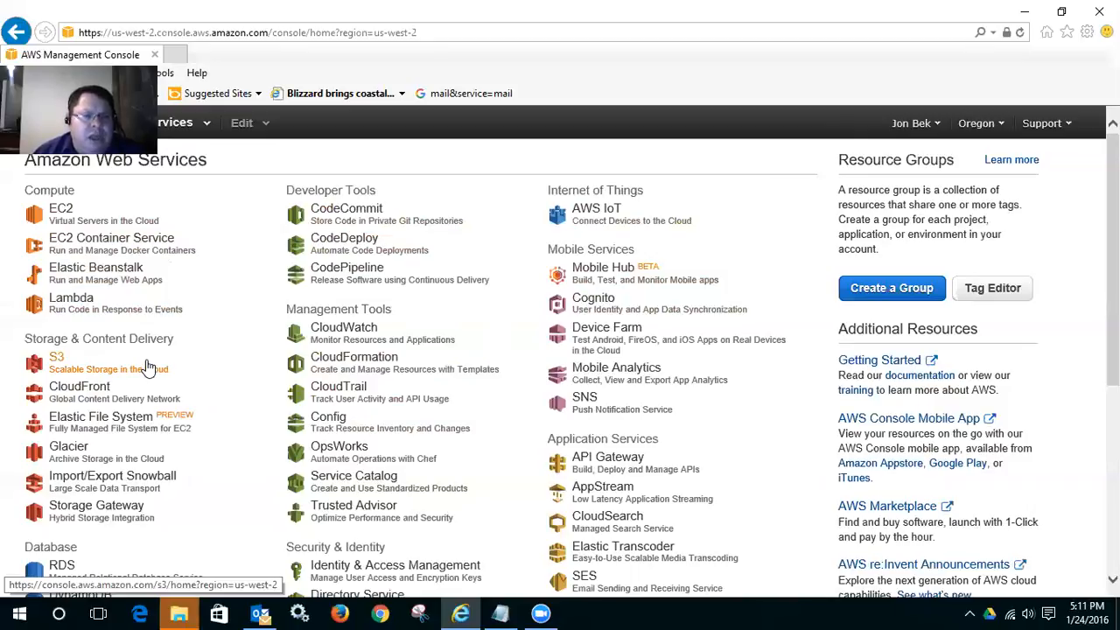
mouse_move(61, 213)
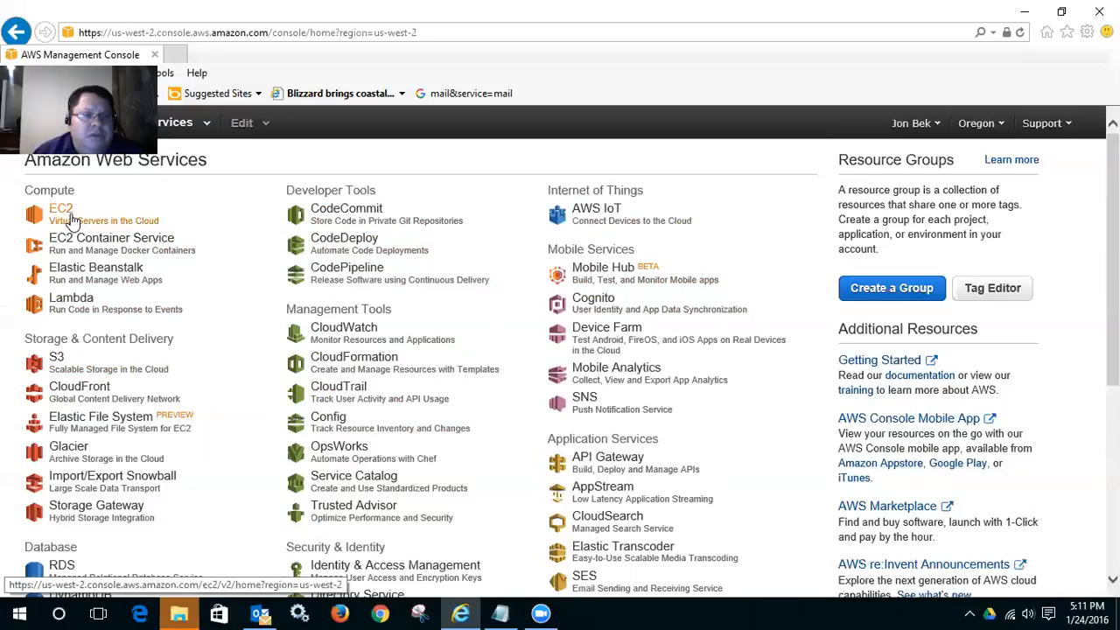
left_click(60, 208)
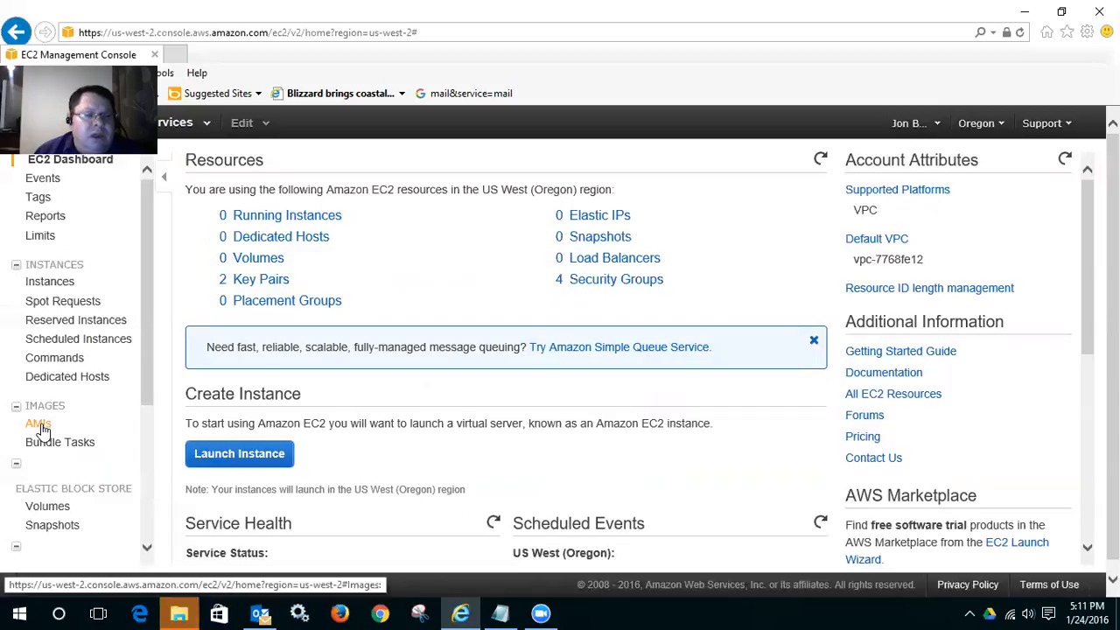
Step: In AMIs, filter public images by AMI Name SBCC-CIS117 and select the result
left_click(39, 423)
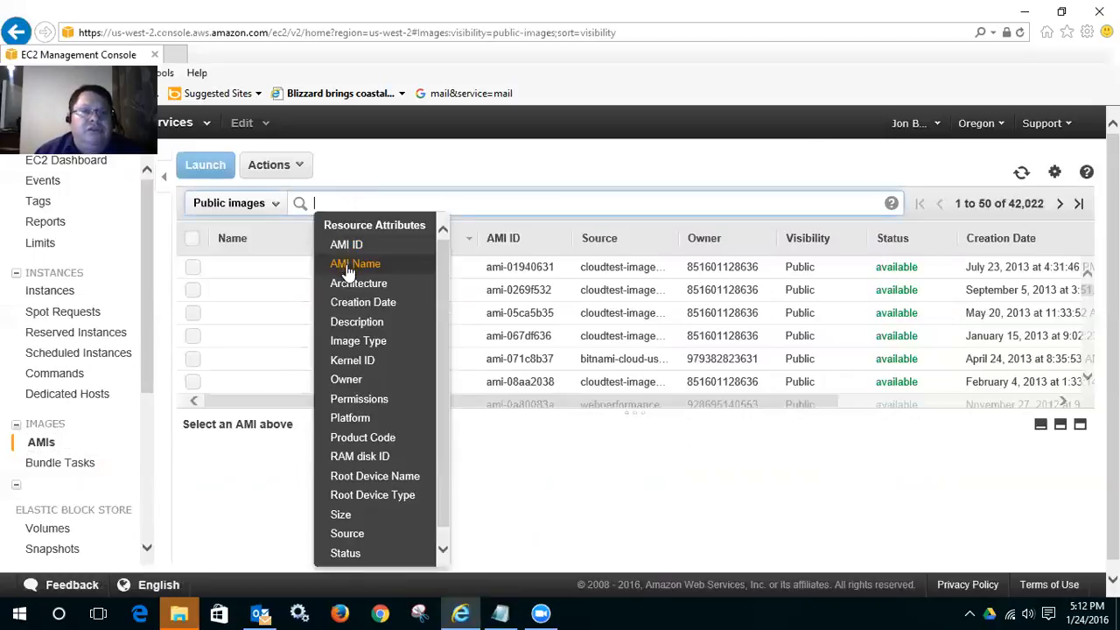
left_click(355, 262)
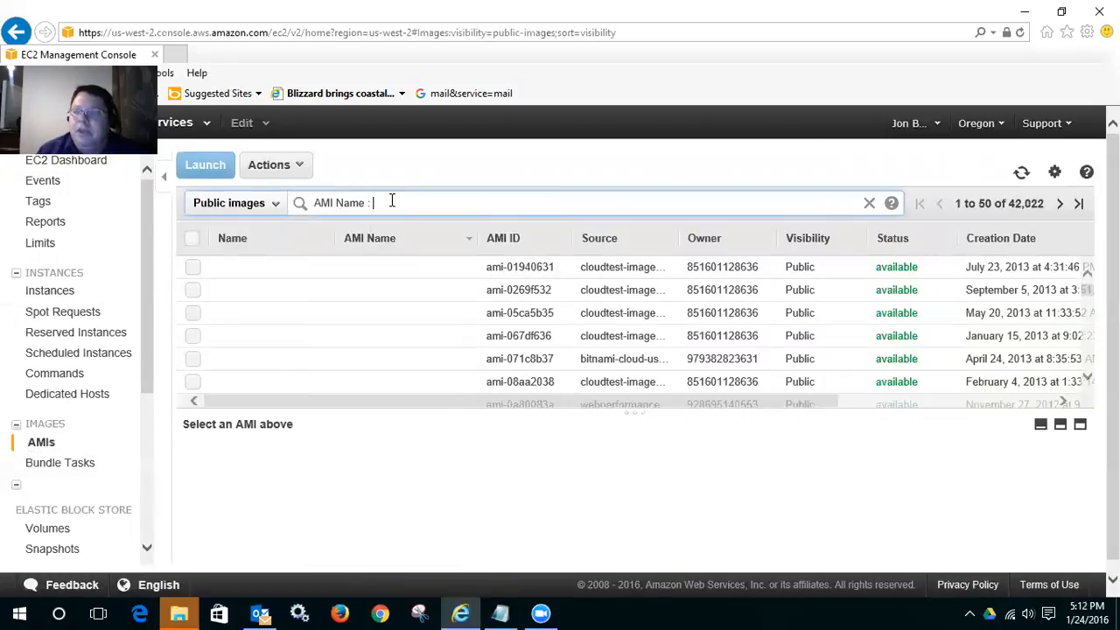
type("SBCC-")
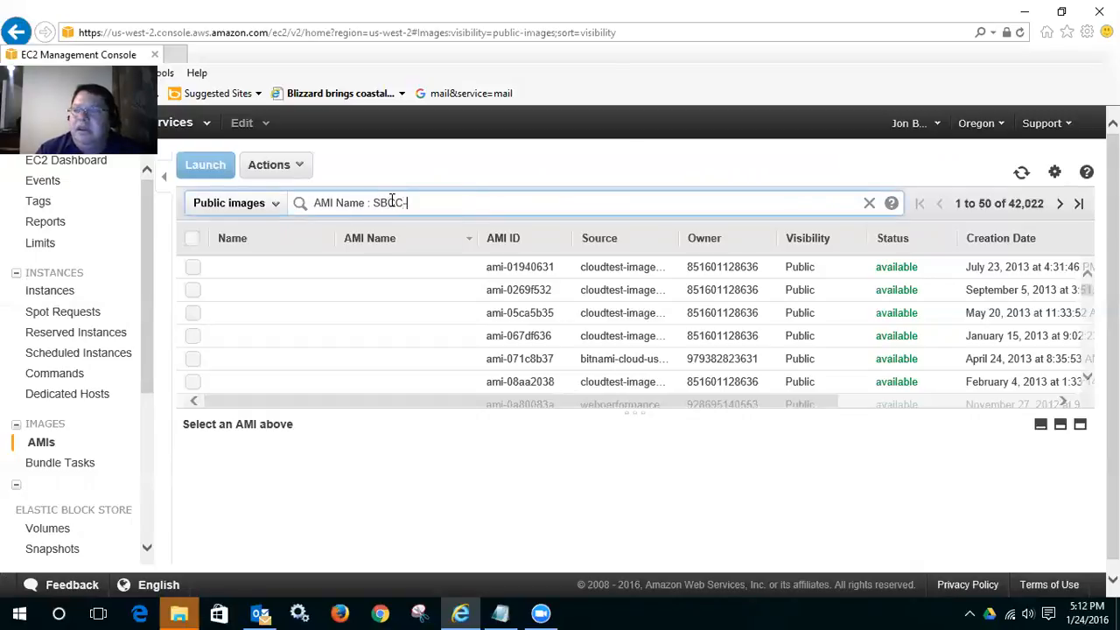
type("CIS117")
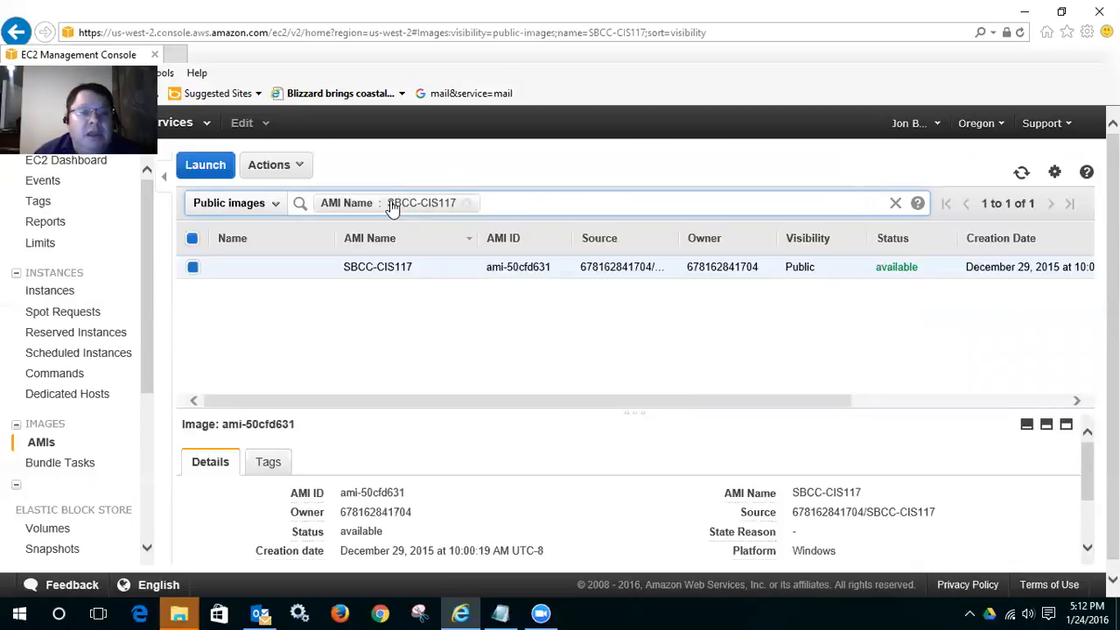
left_click(423, 203)
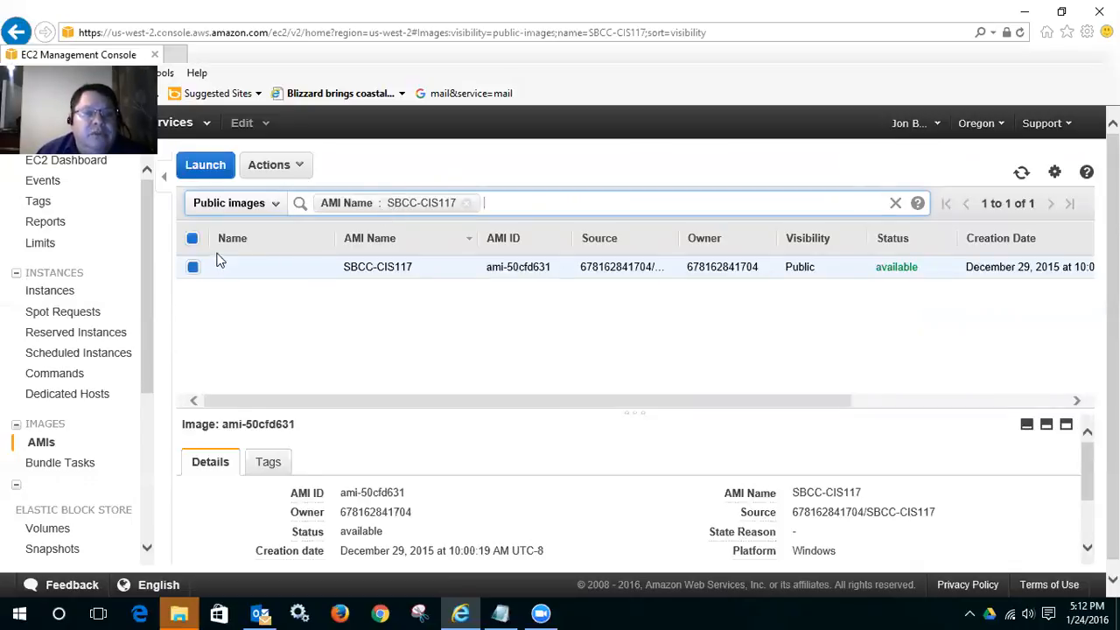
Step: Launch an instance from the SBCC-CIS117 image via Actions > Launch
left_click(269, 164)
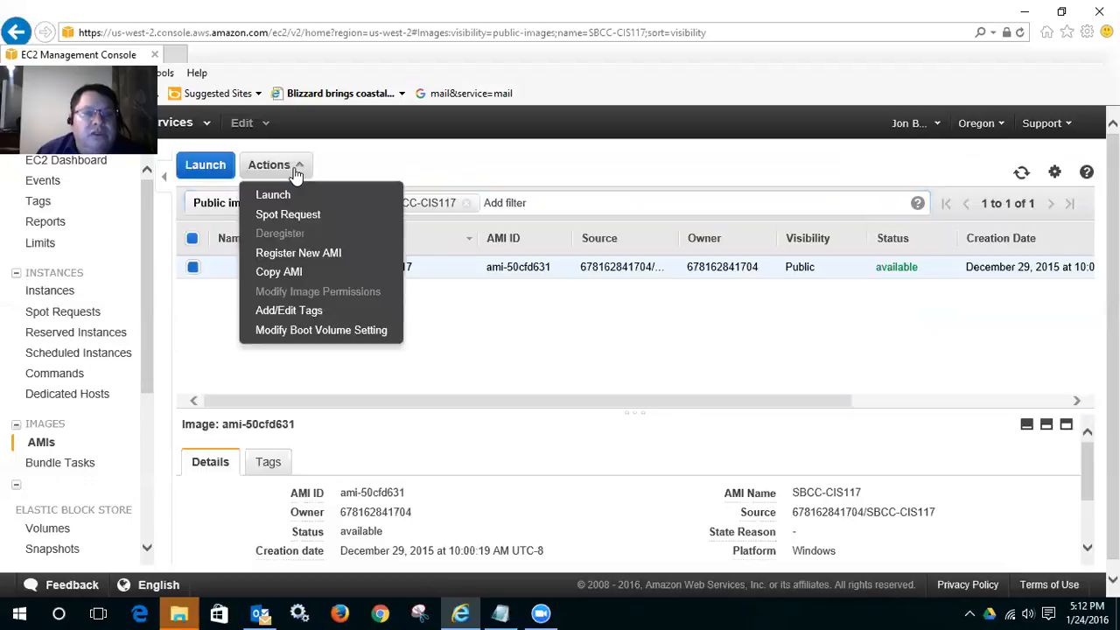
mouse_move(272, 194)
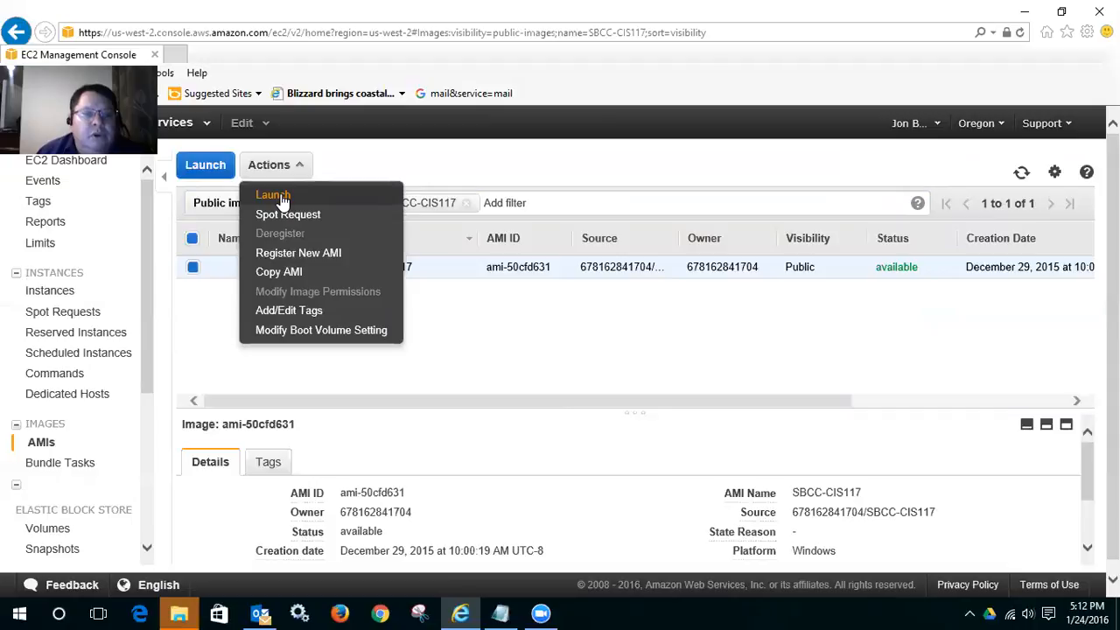
left_click(273, 195)
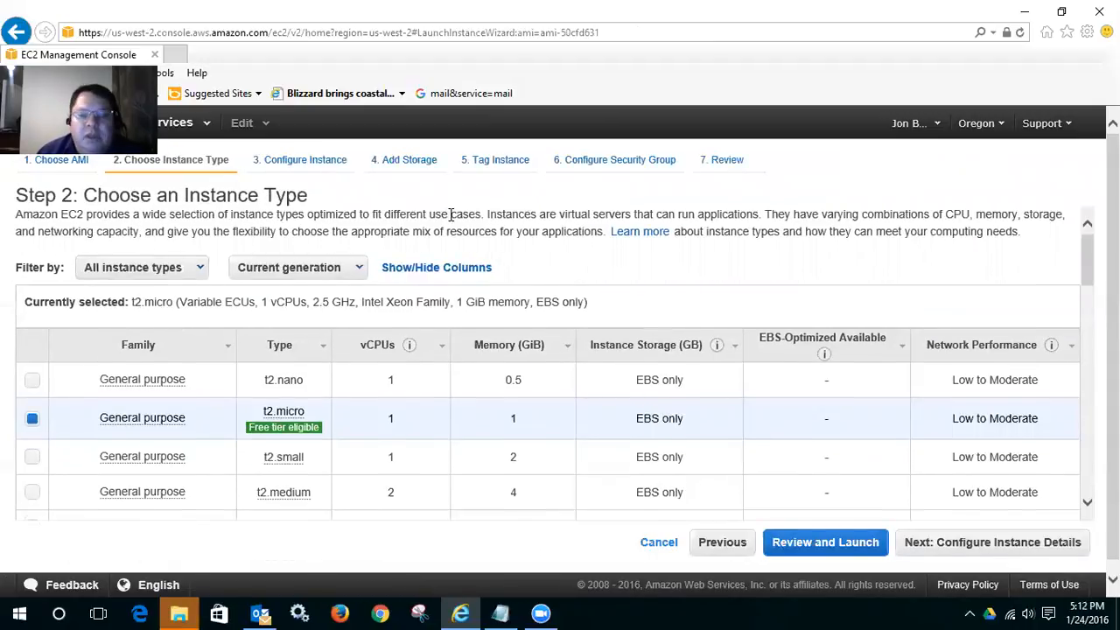
scroll("down", 3)
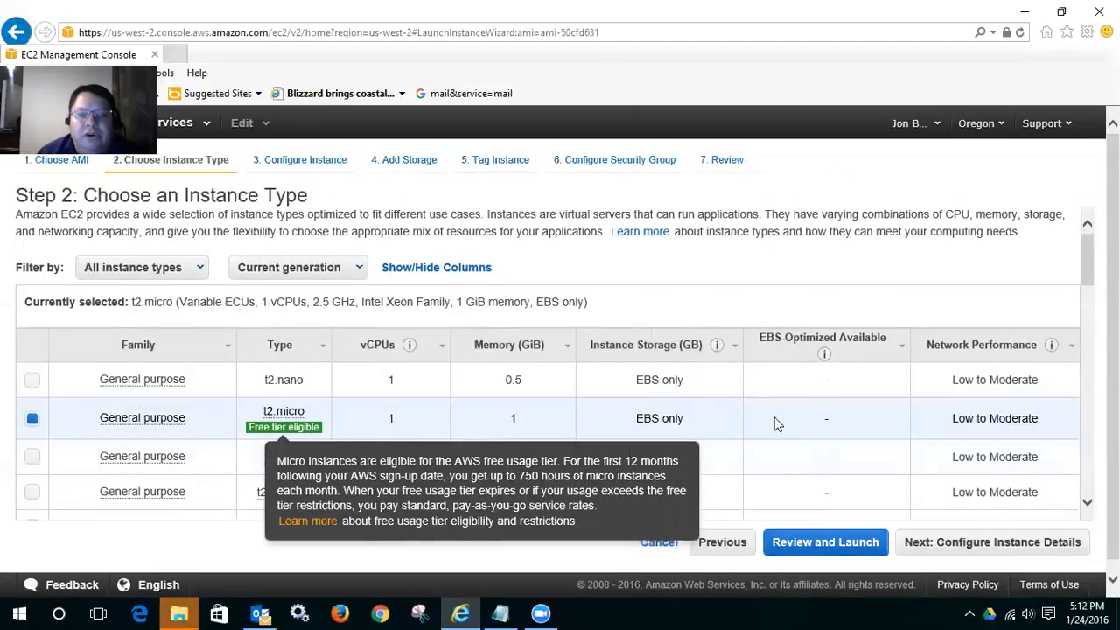
mouse_move(885, 404)
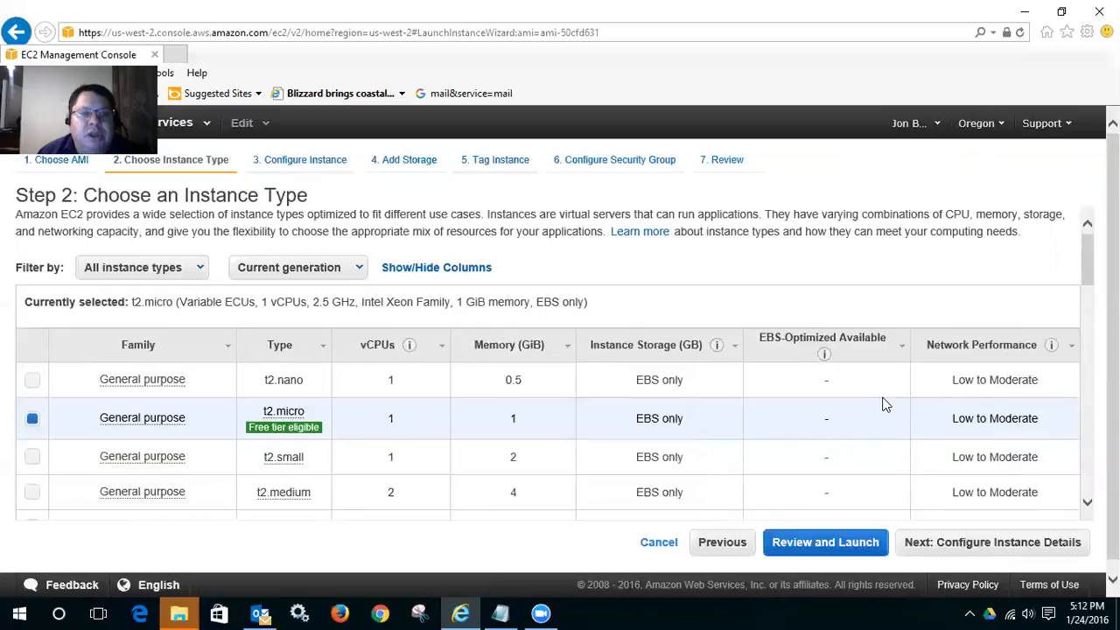
scroll("down", 3)
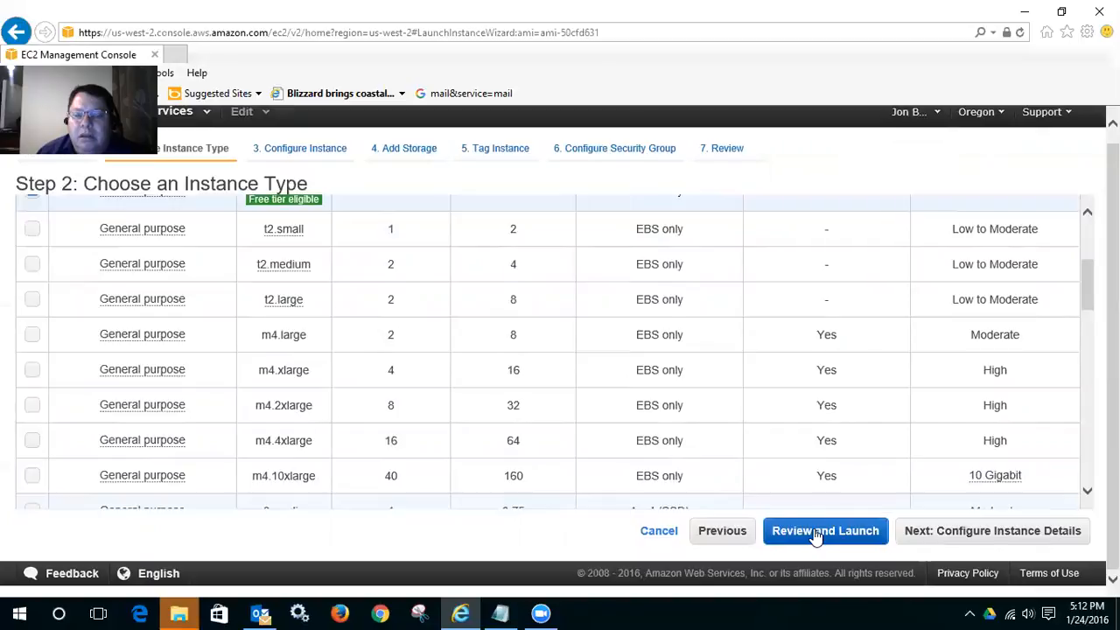
mouse_move(851, 534)
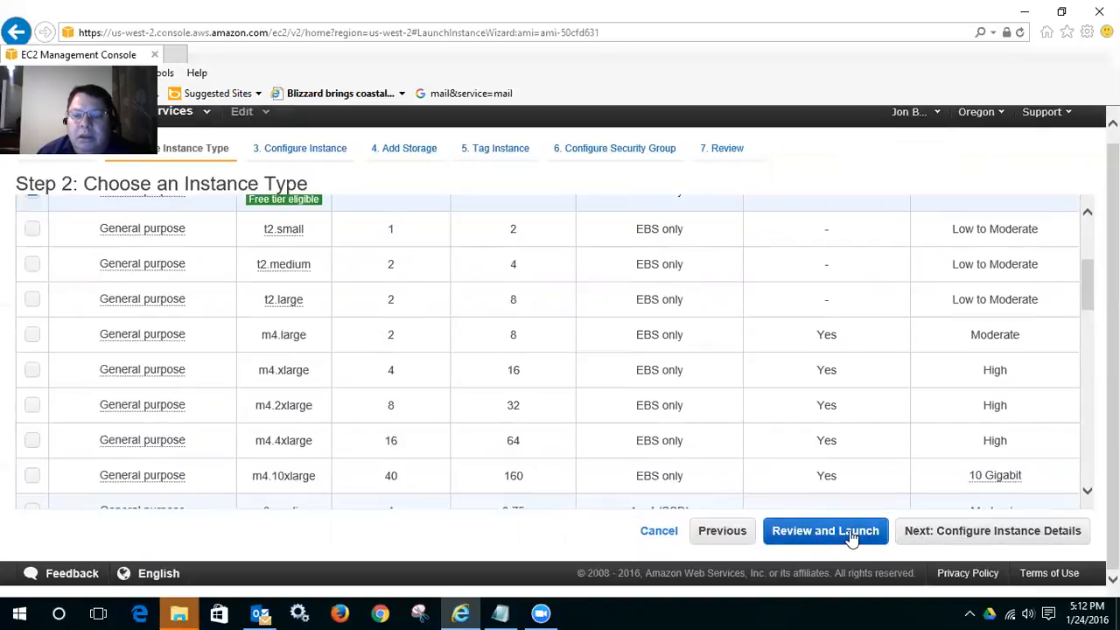
left_click(826, 530)
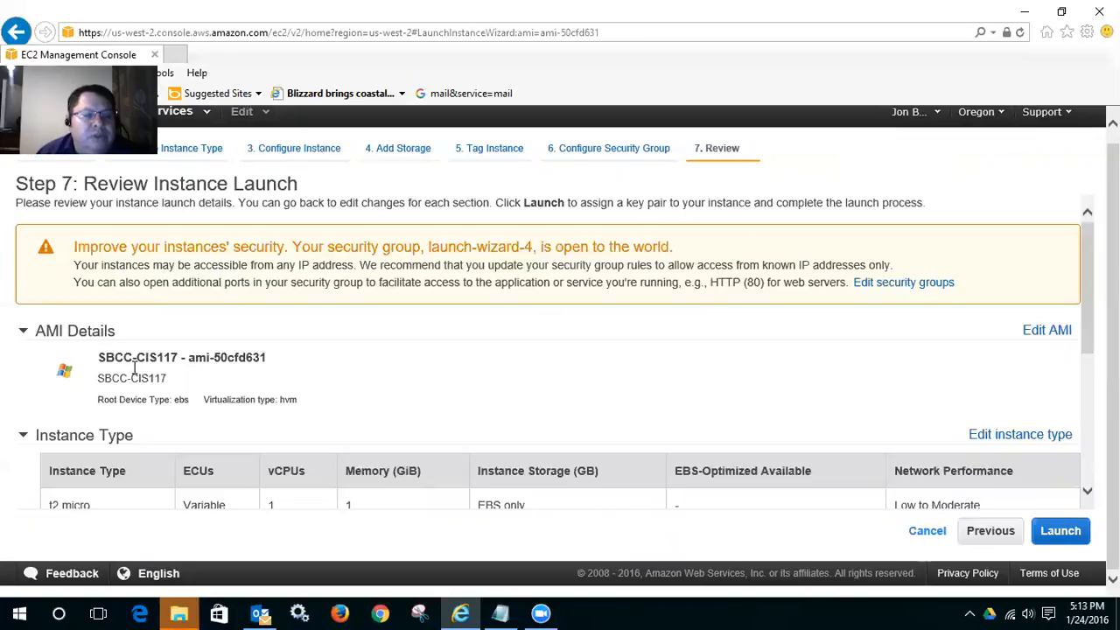
mouse_move(368, 381)
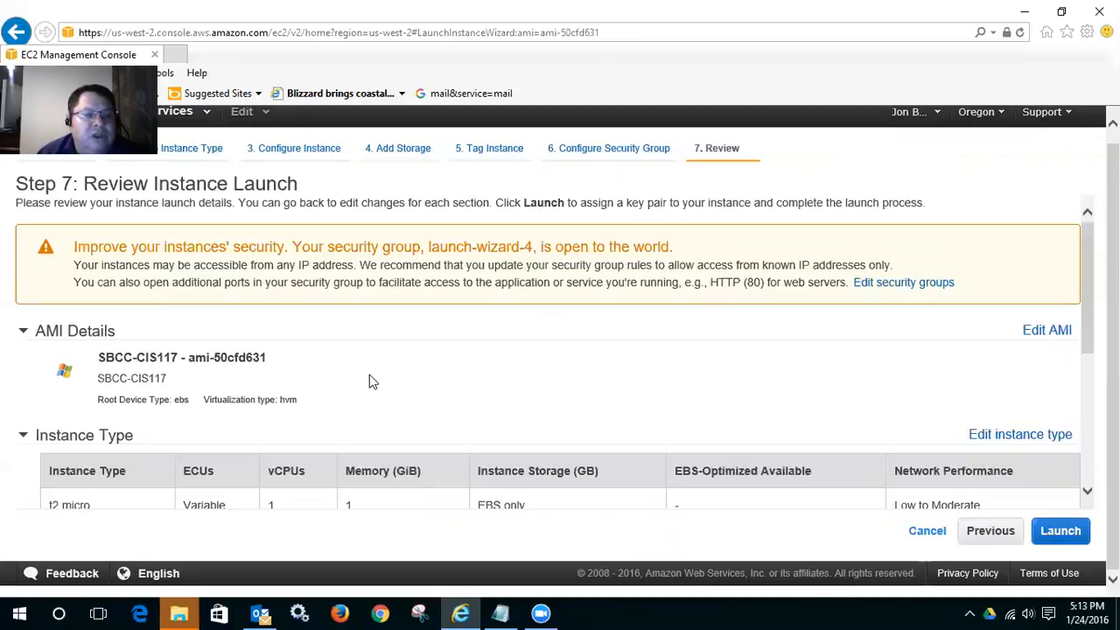
Step: Scroll through the review showing SBCC-CIS117, t2.micro and the RDP 3389 security group
scroll("down", 3)
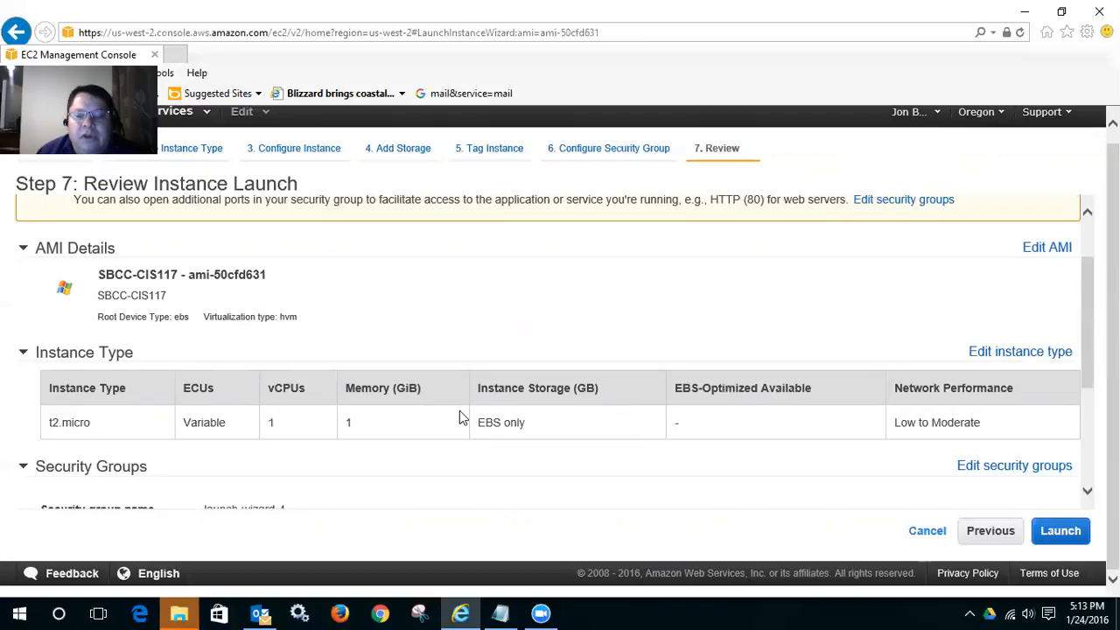
mouse_move(837, 413)
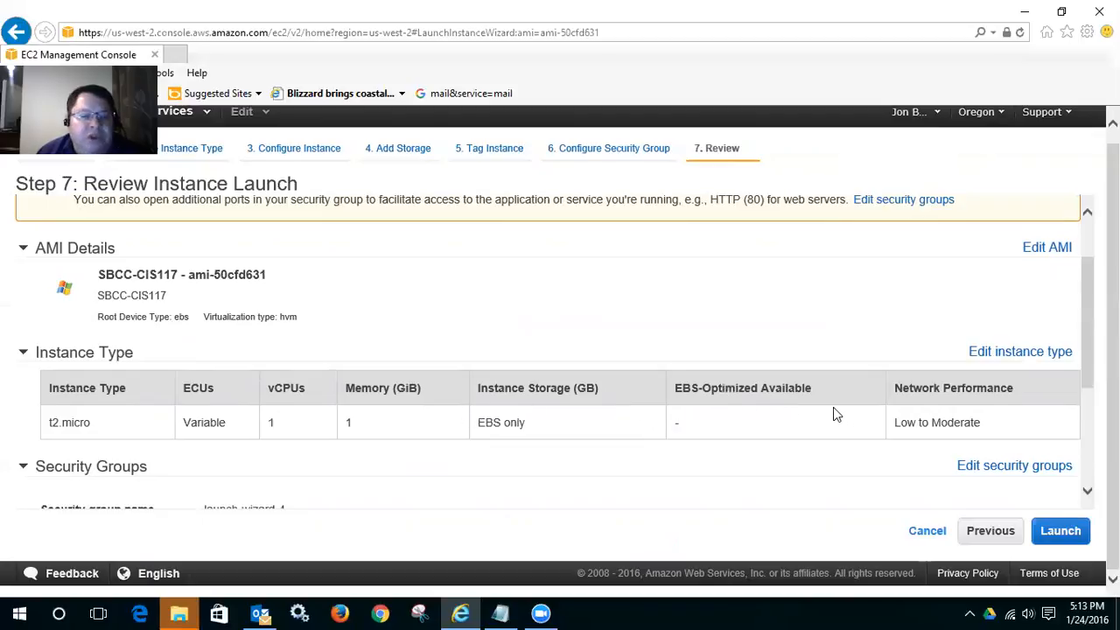
scroll("down", 3)
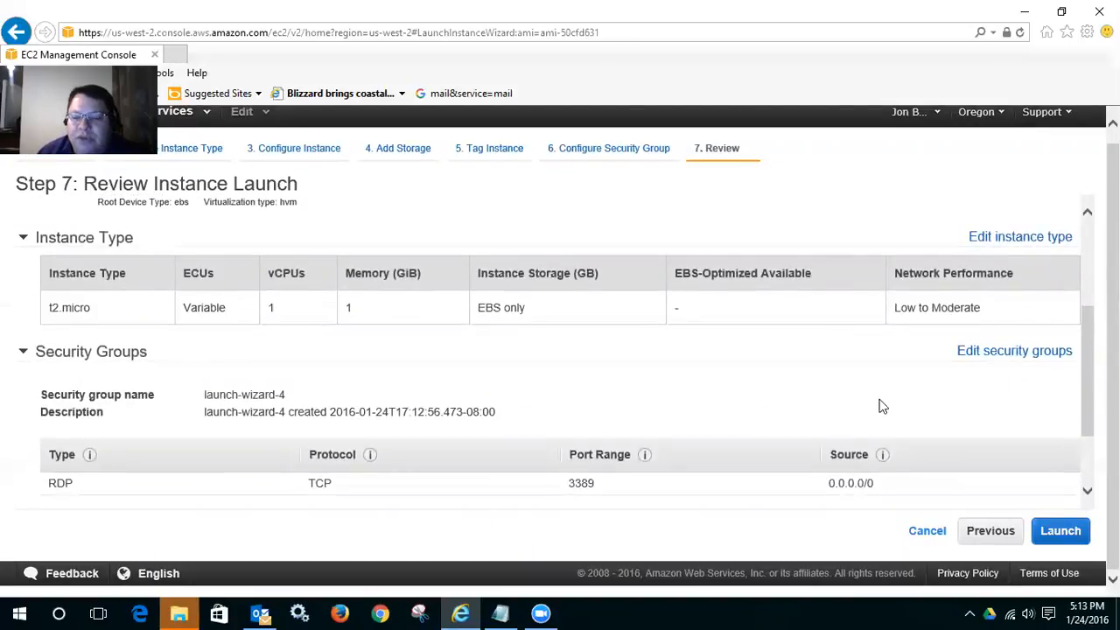
mouse_move(895, 400)
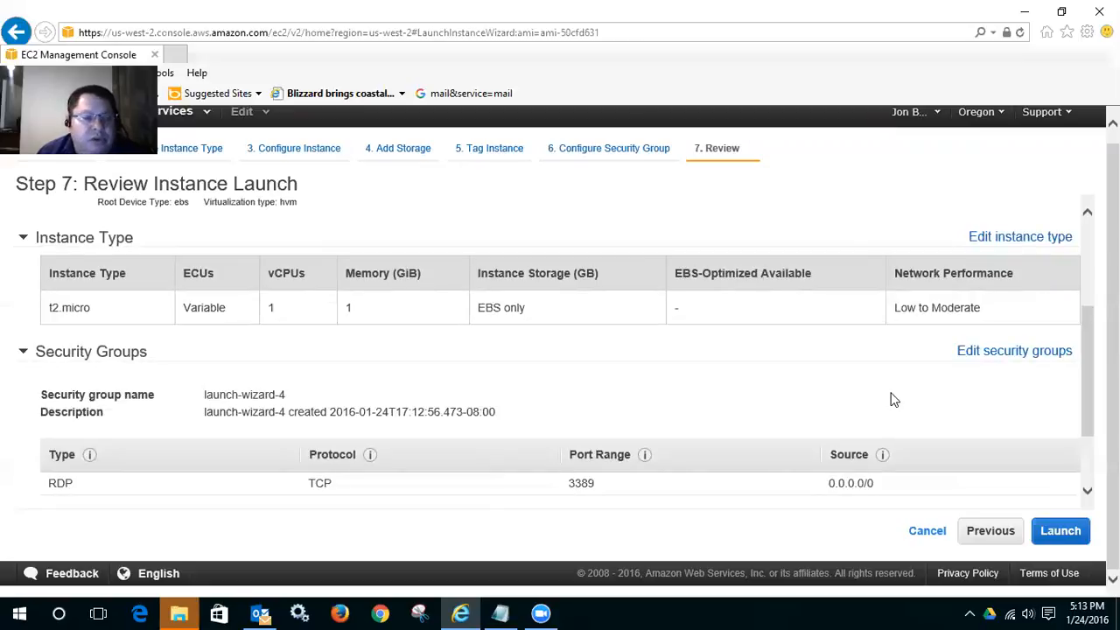
scroll("down", 3)
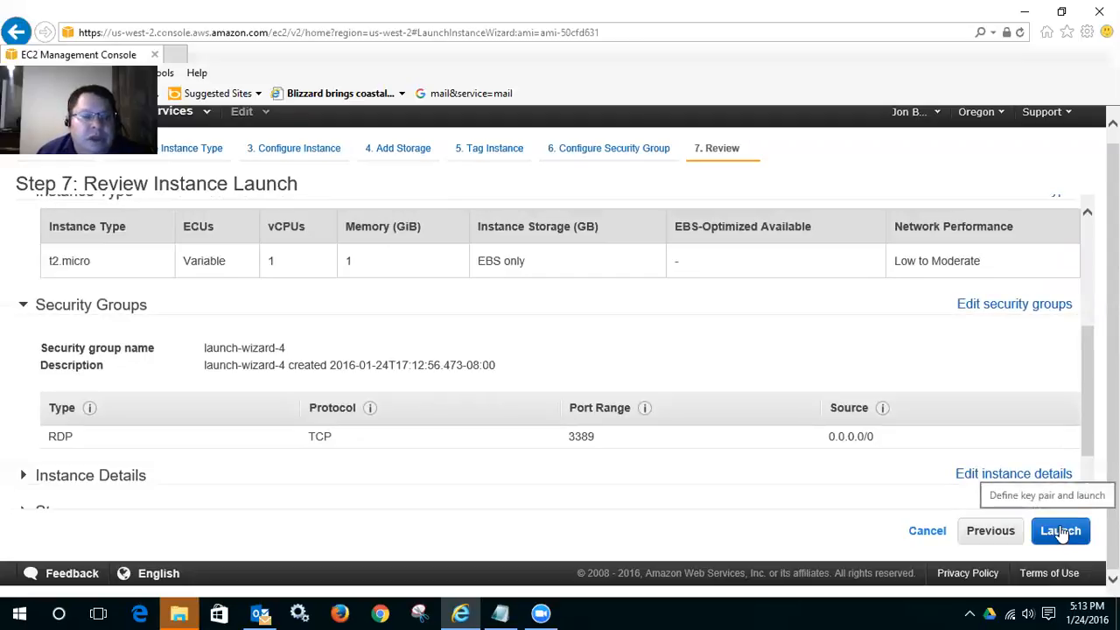
Step: Request the launch, bringing up the key pair prompt with CloneToJONBEK preselected
left_click(1061, 530)
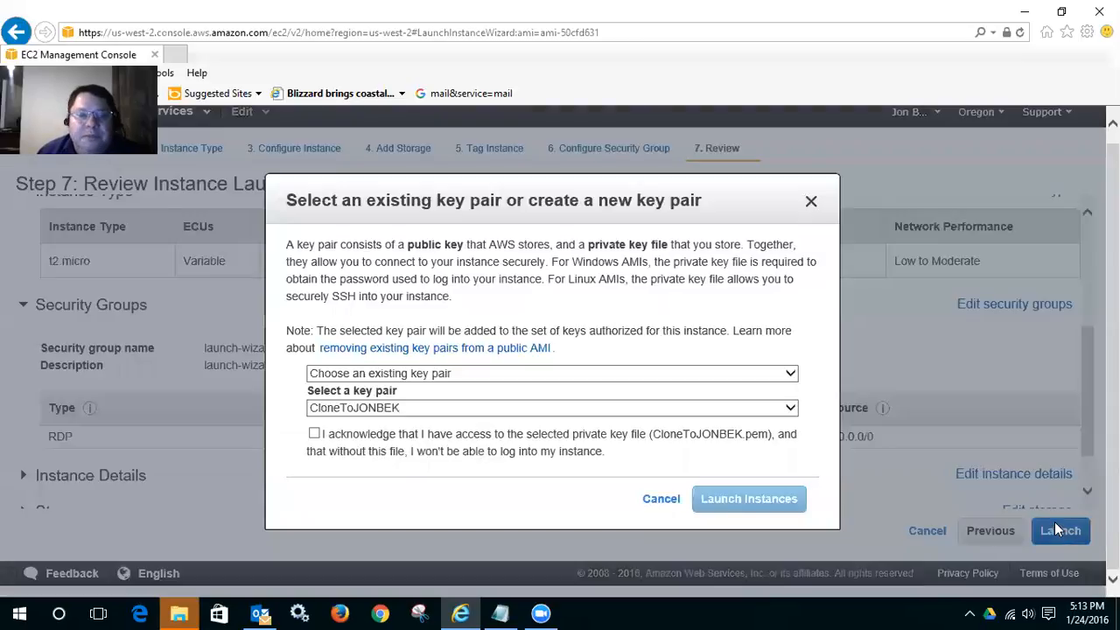
mouse_move(671, 315)
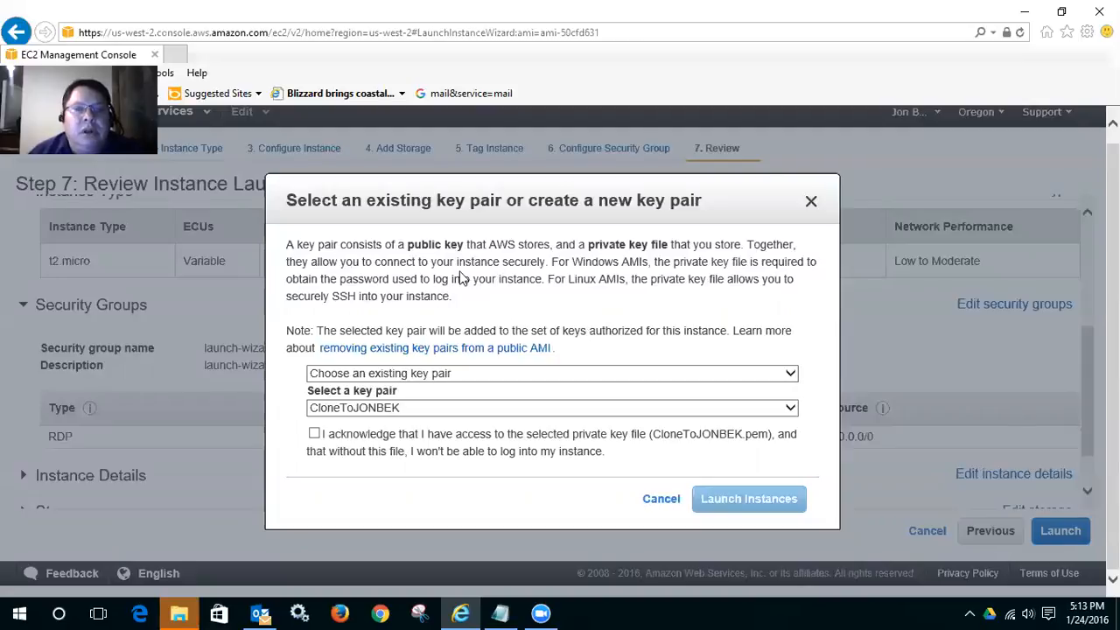
mouse_move(537, 311)
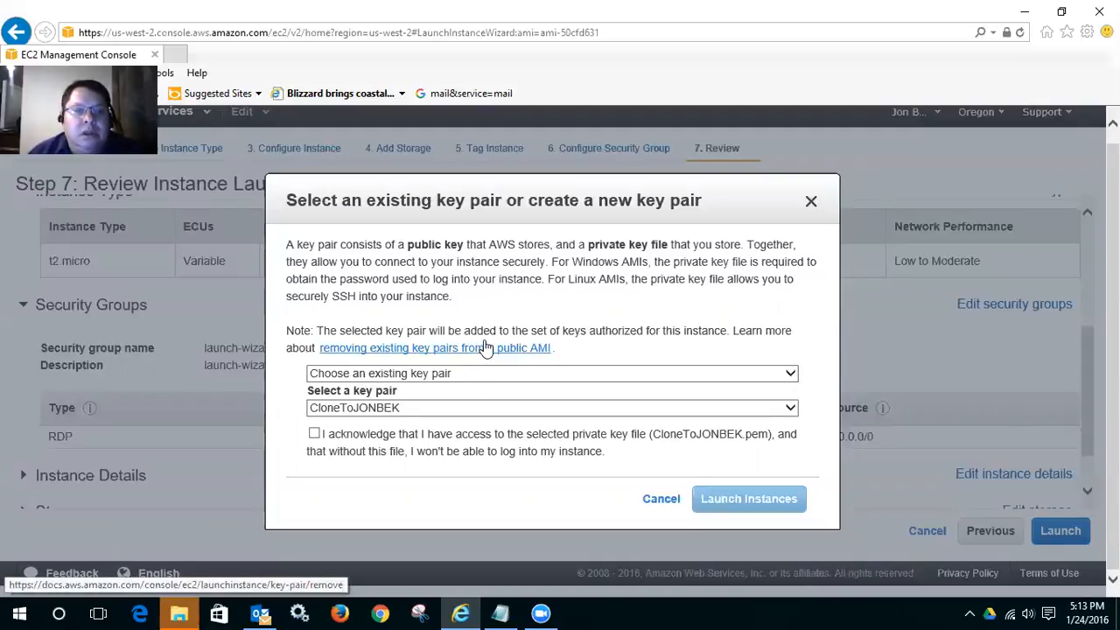
mouse_move(497, 341)
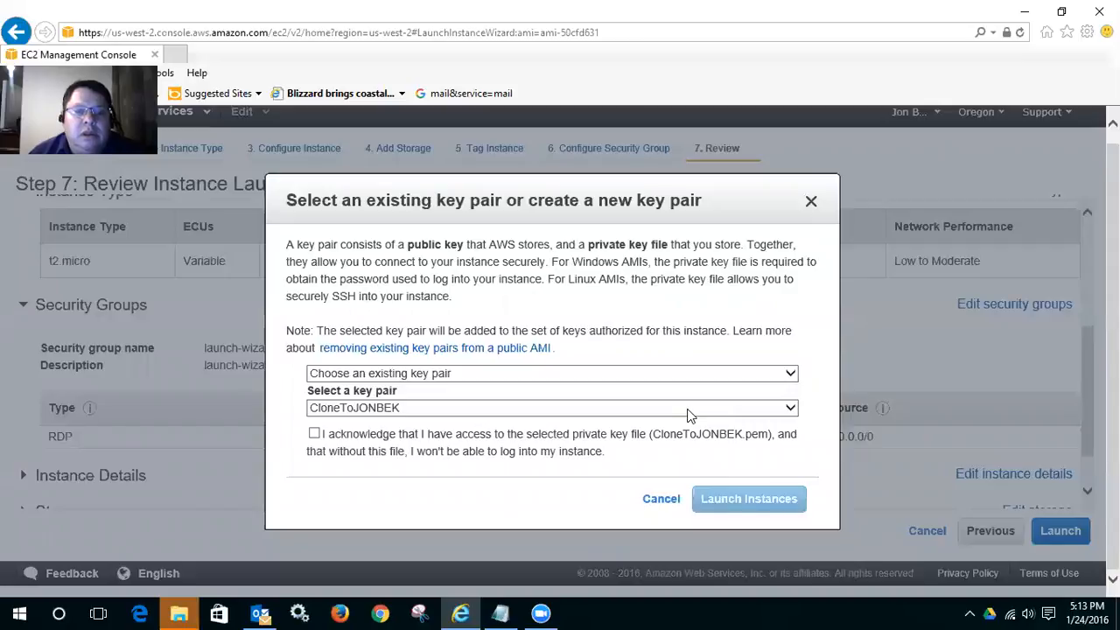
mouse_move(503, 427)
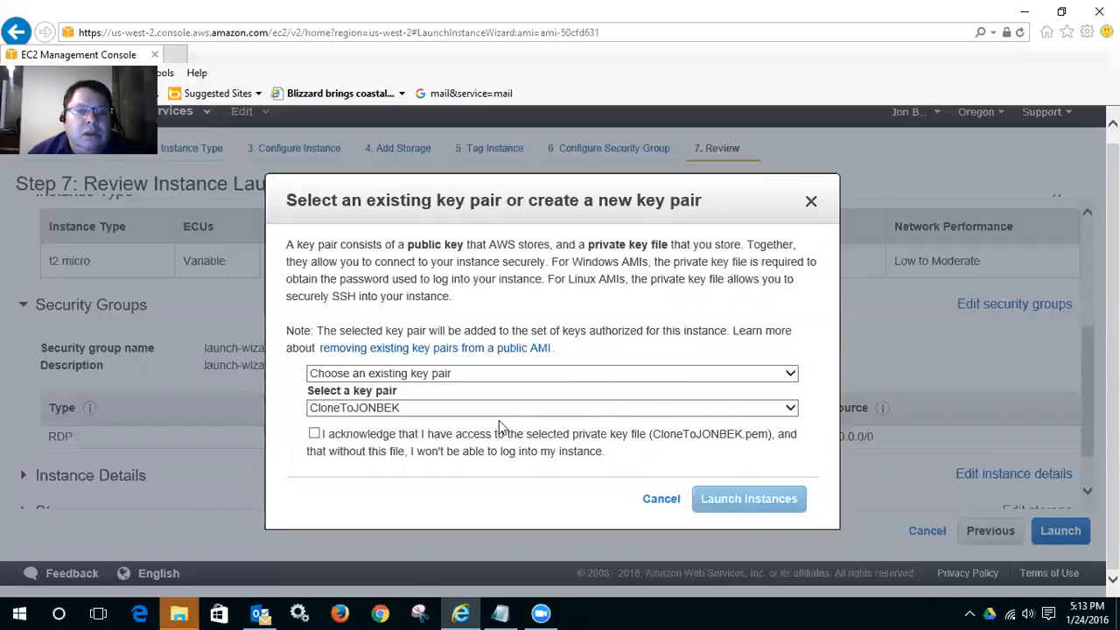
left_click(552, 374)
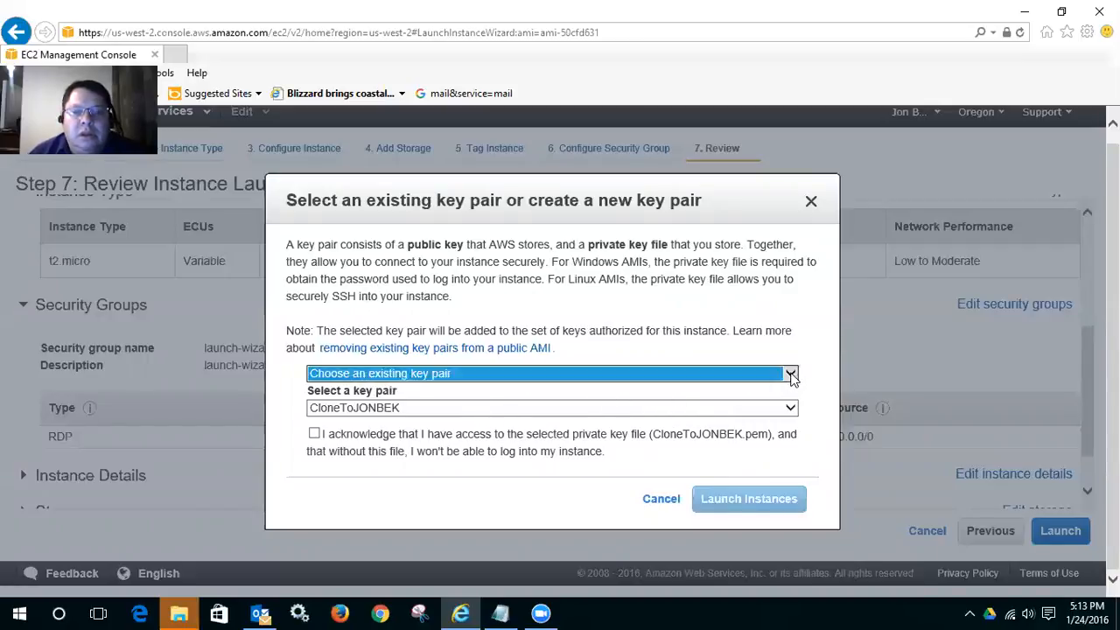
Step: Create a new key pair named StudentCIS117KeyPair and download its private key file
left_click(790, 374)
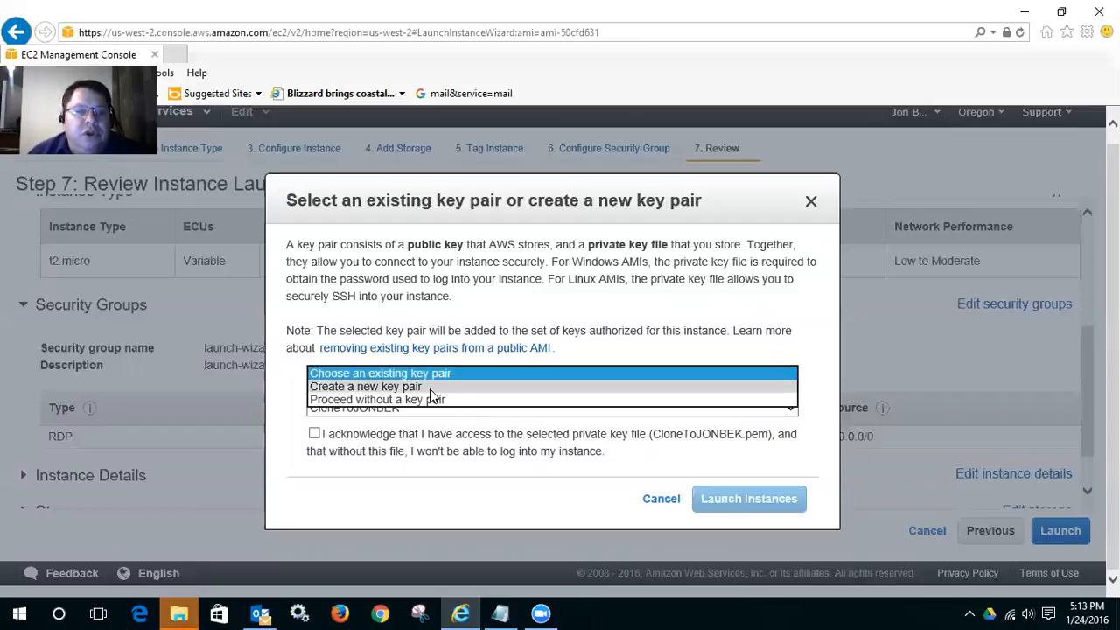
left_click(364, 386)
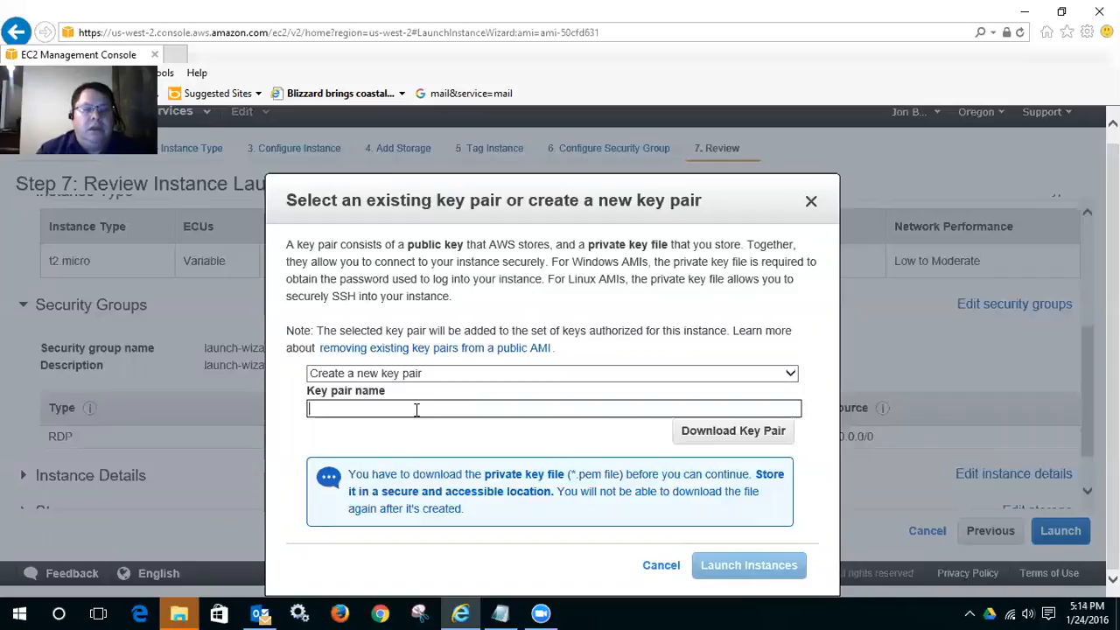
type("S")
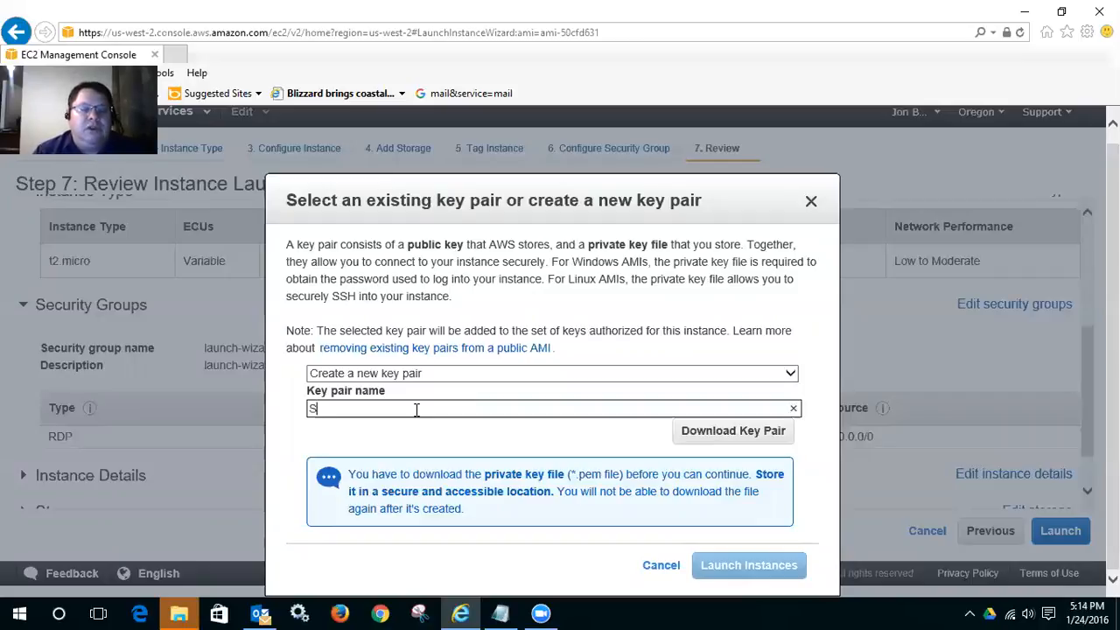
type("tudet")
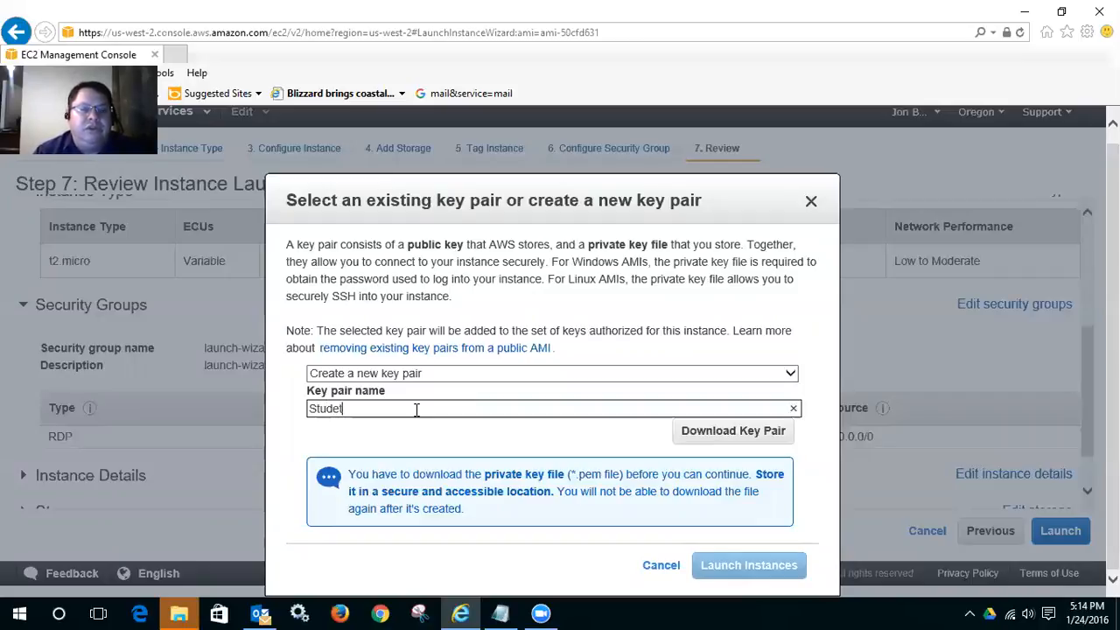
type("nCIS")
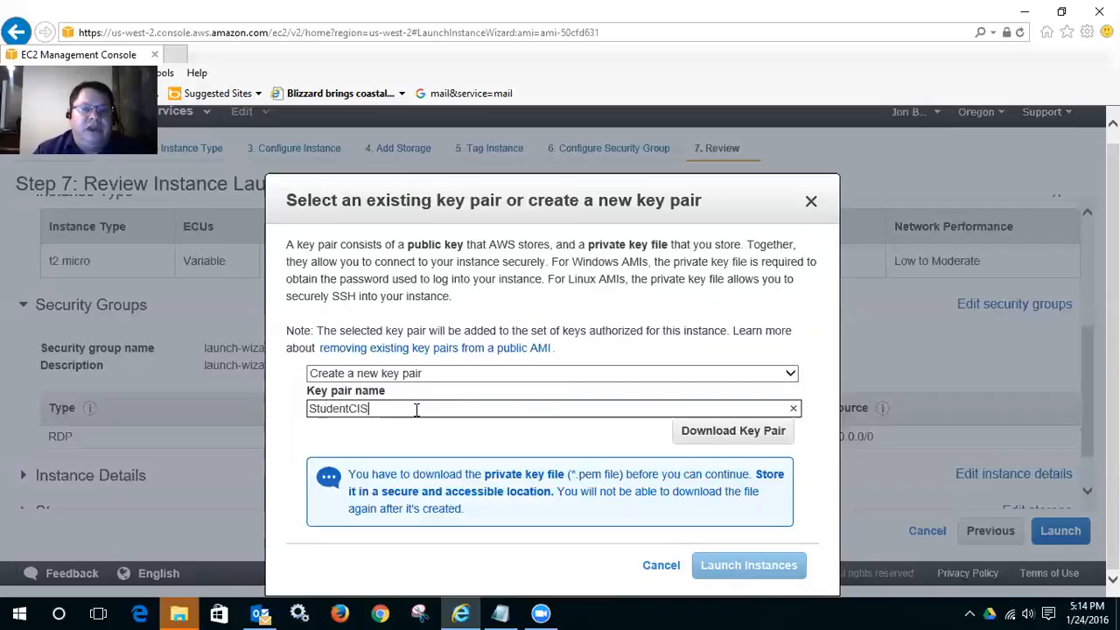
type("117KeyPair")
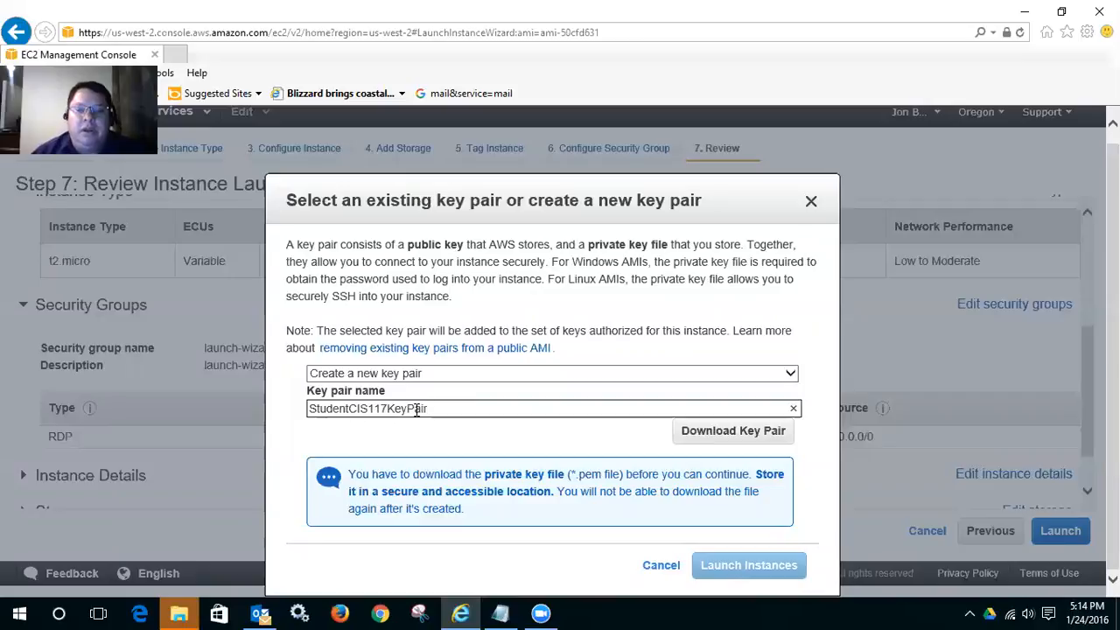
mouse_move(733, 430)
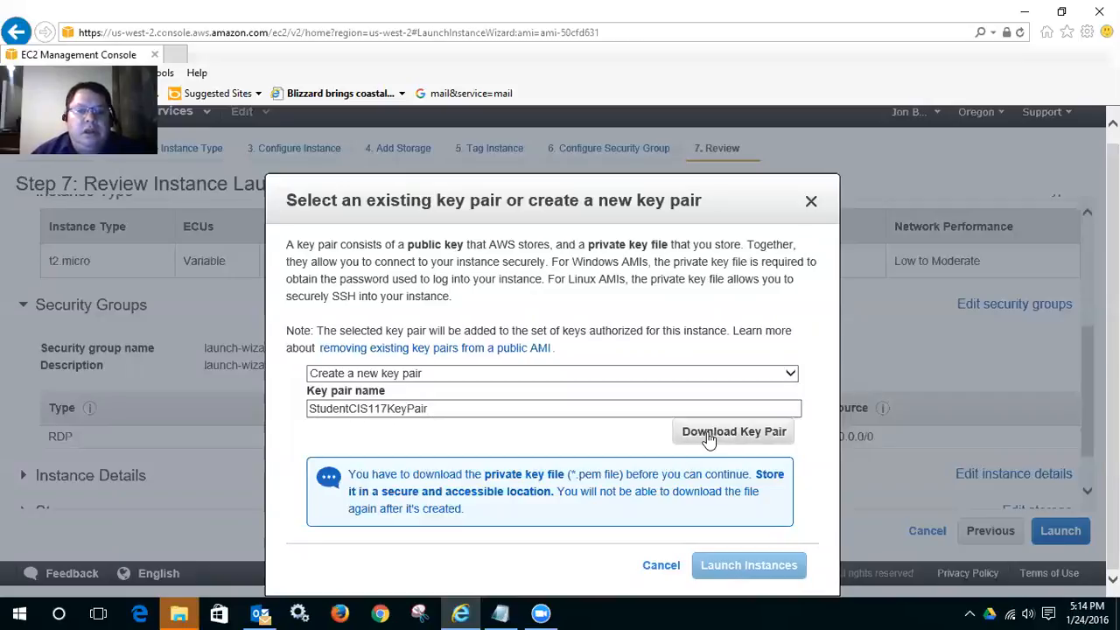
left_click(733, 430)
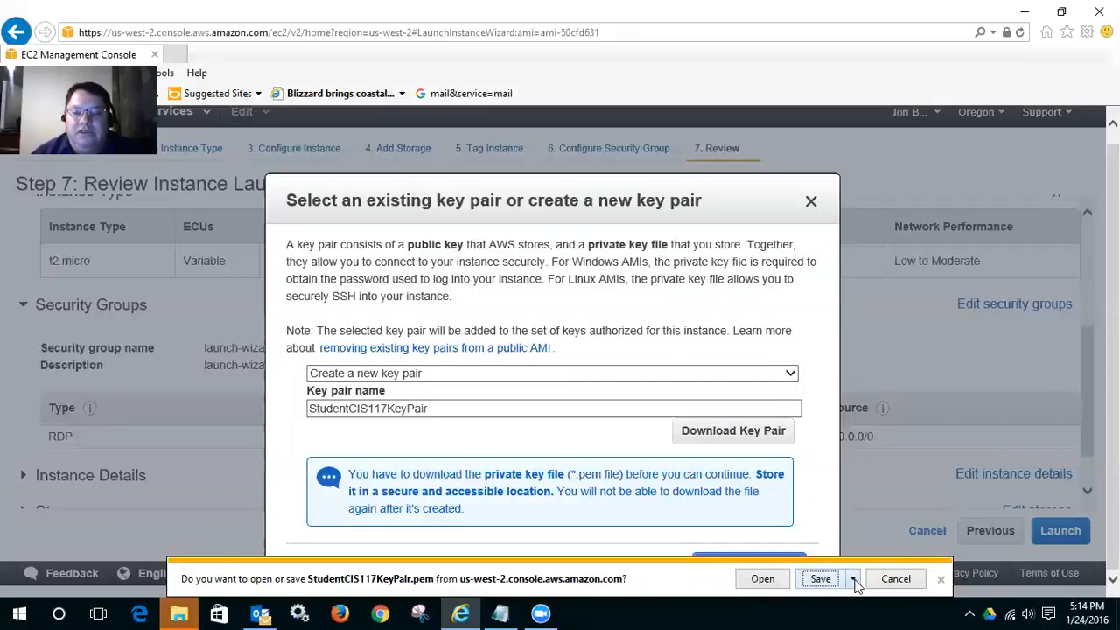
Step: Save StudentCIS117KeyPair.pem via Save as into Google Drive > 1SBCC > AWS
left_click(854, 577)
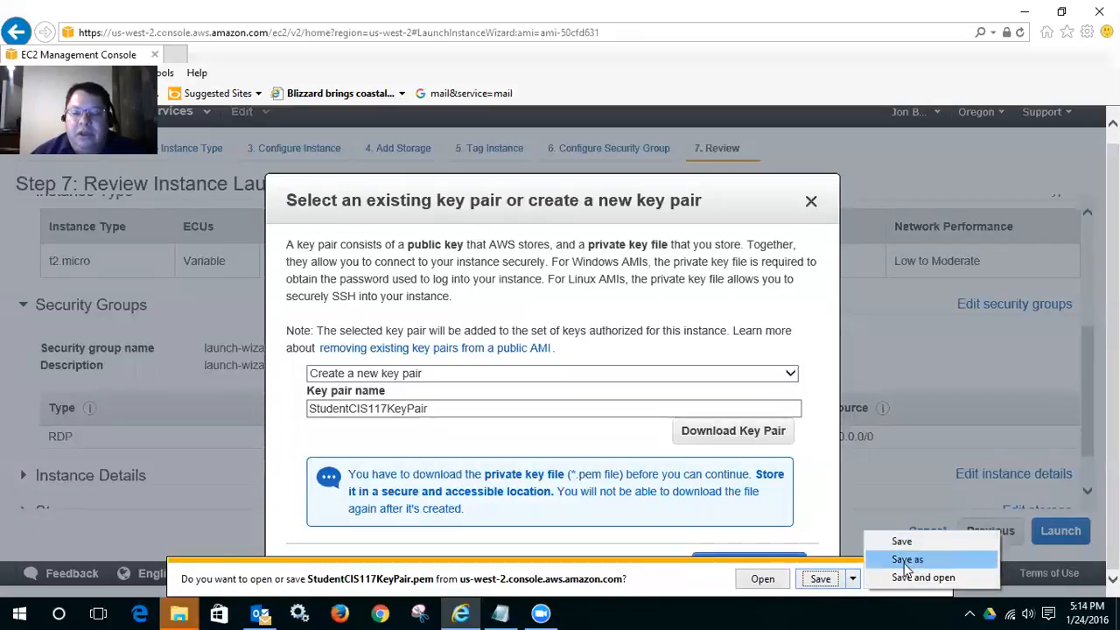
left_click(906, 559)
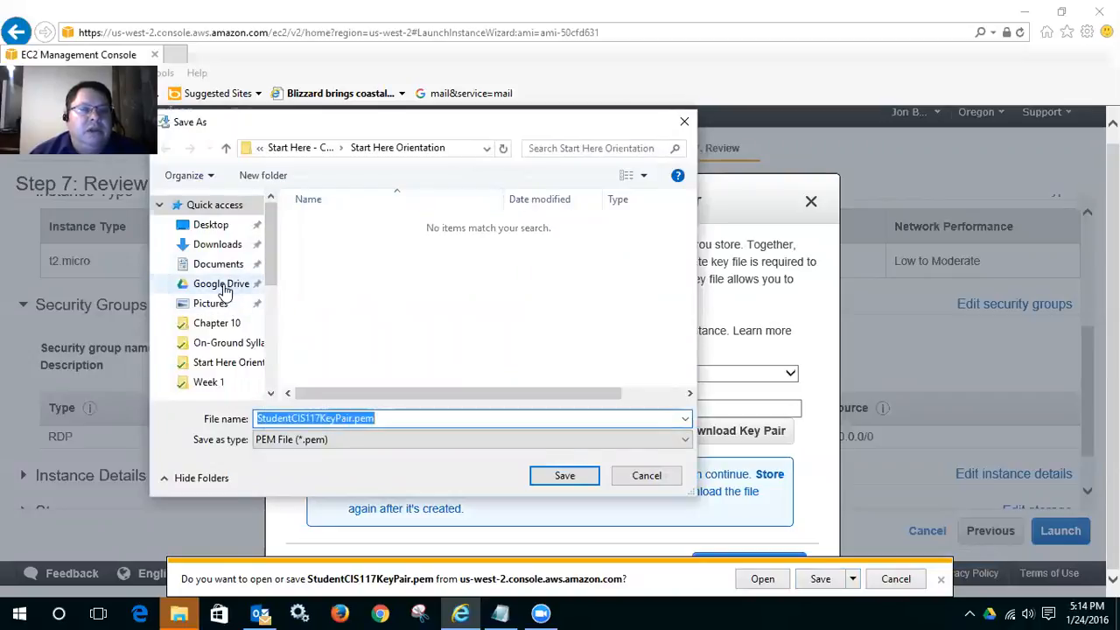
left_click(220, 283)
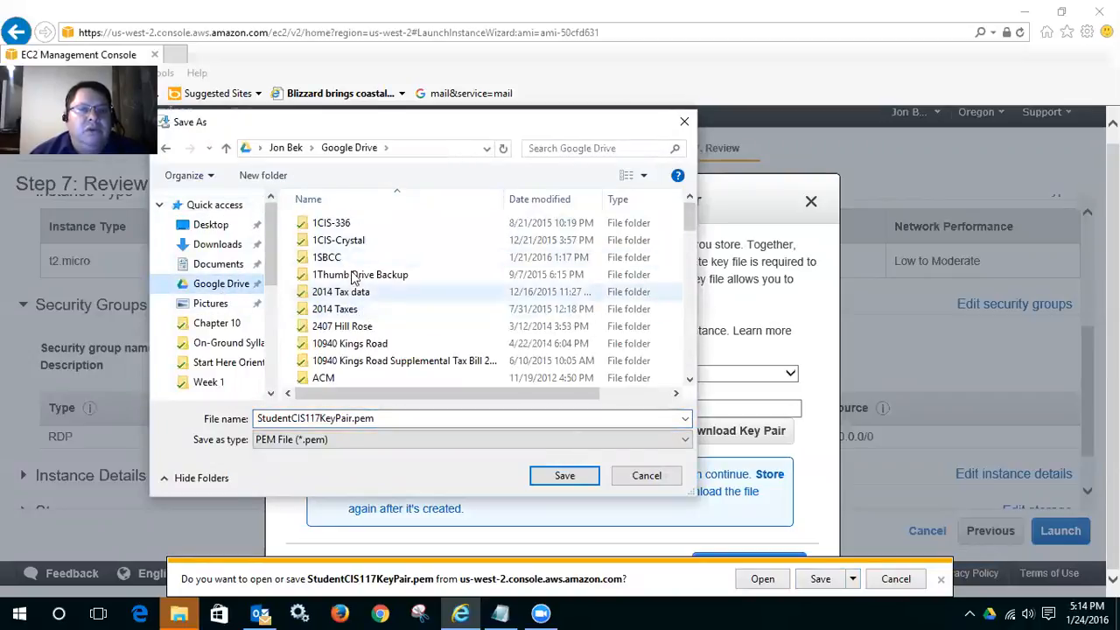
double_click(325, 255)
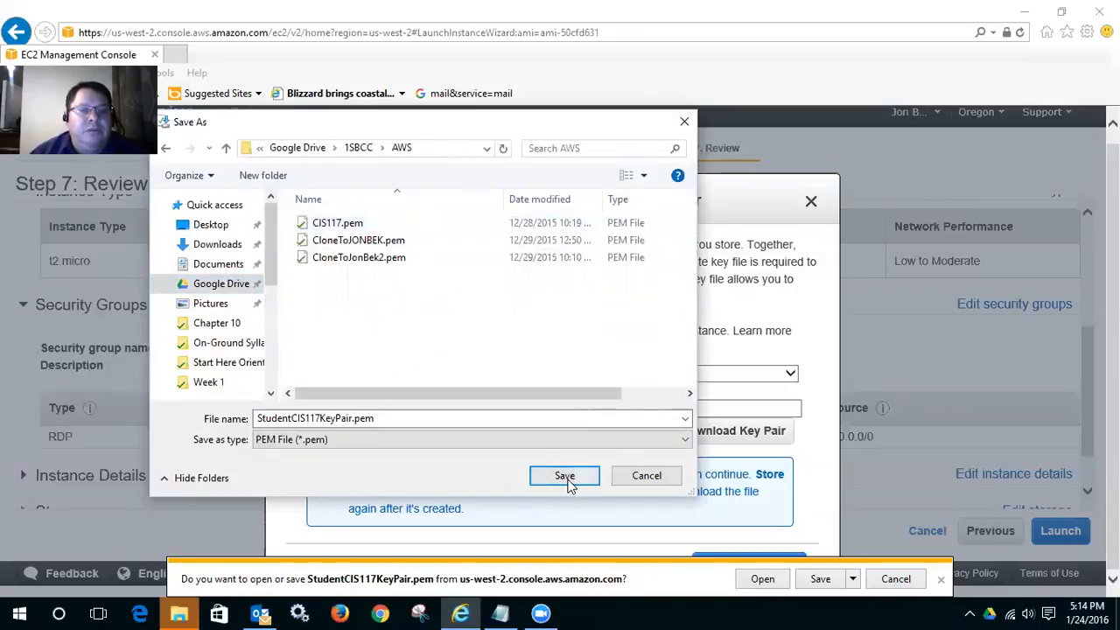
left_click(563, 476)
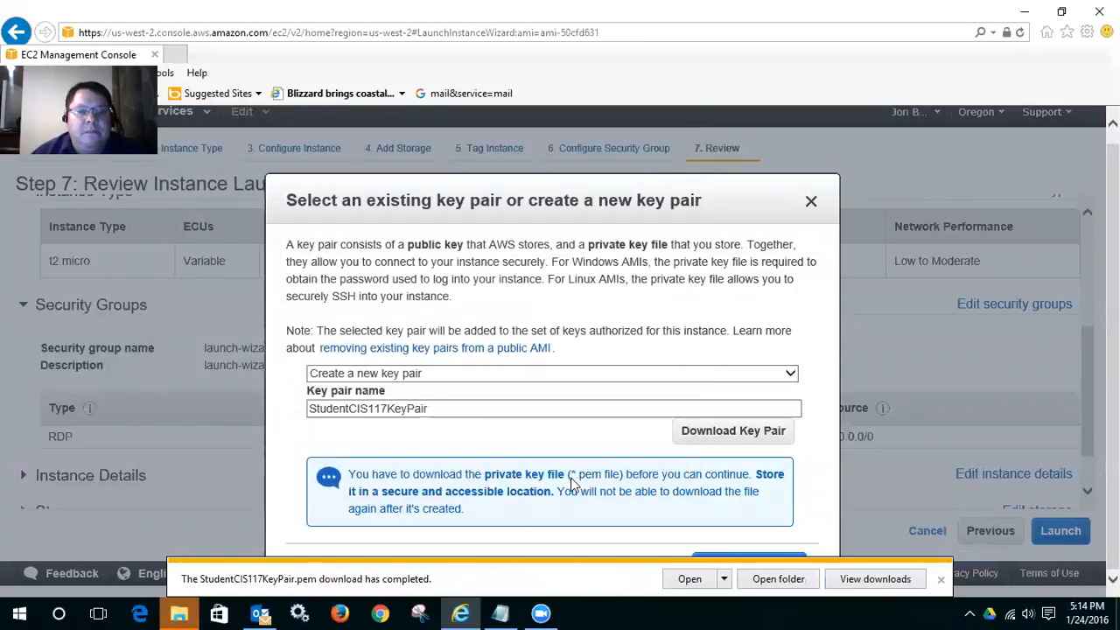
mouse_move(813, 549)
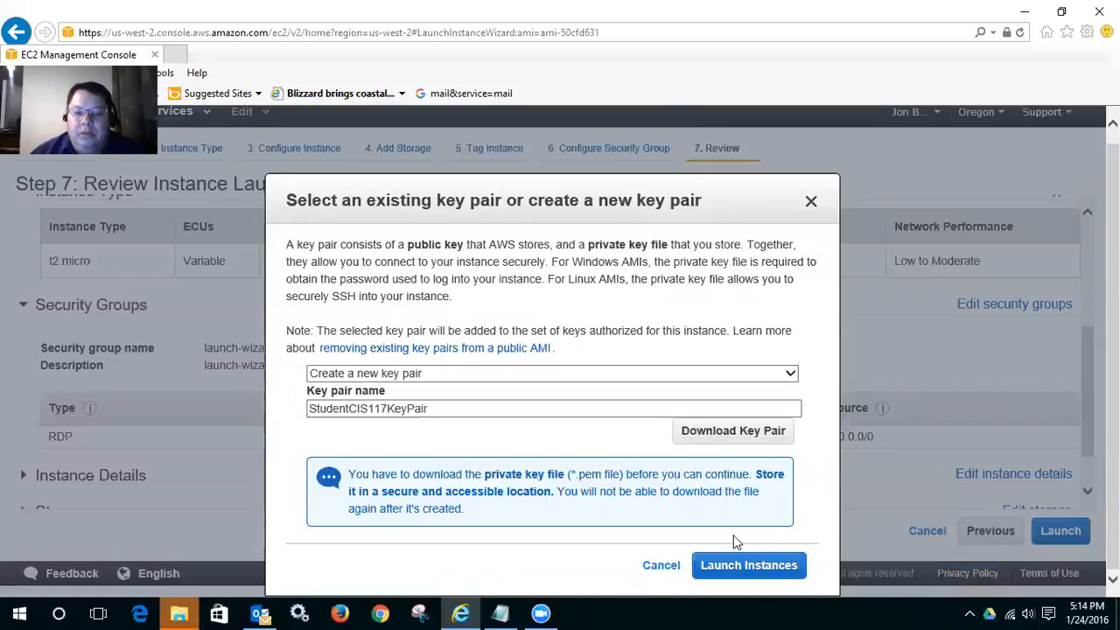
Step: Launch the instance with the new key pair, reaching the Launch Status page
left_click(749, 563)
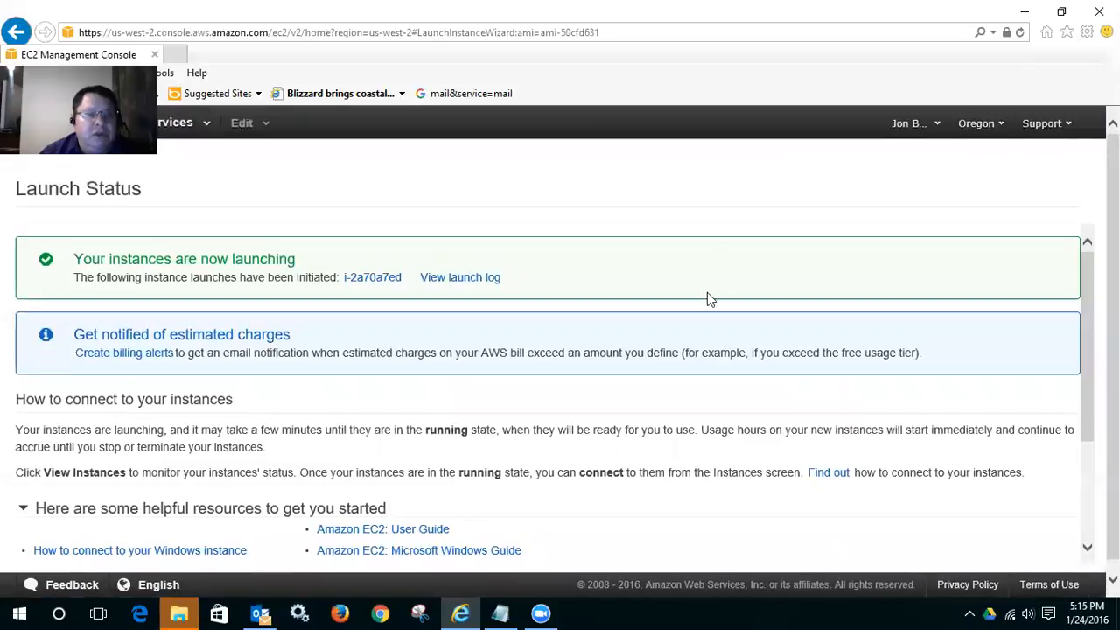
mouse_move(633, 208)
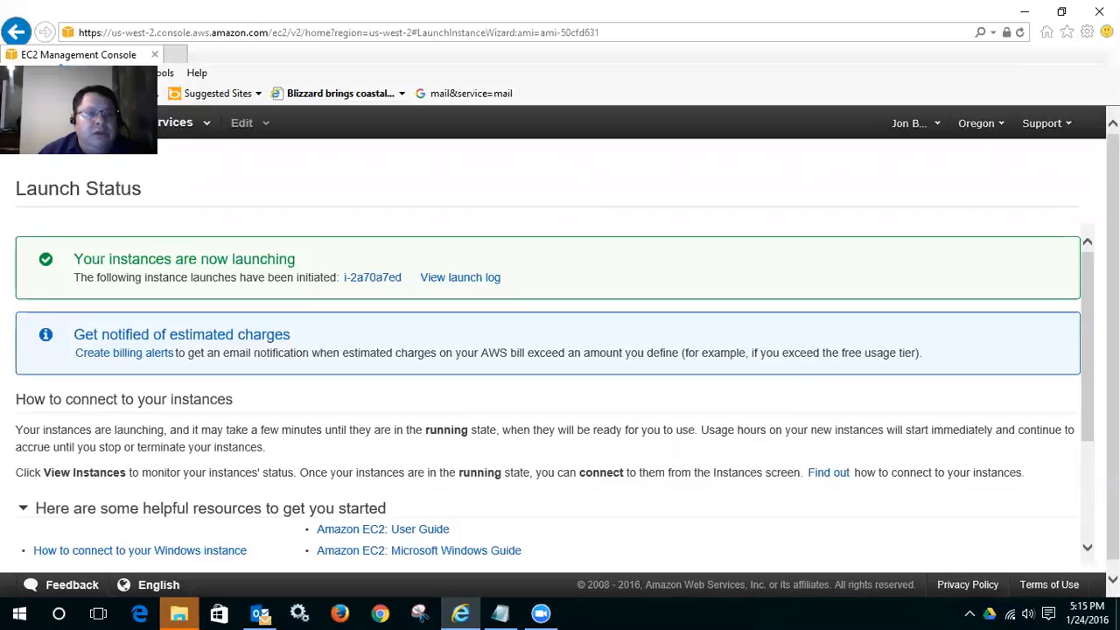
mouse_move(871, 85)
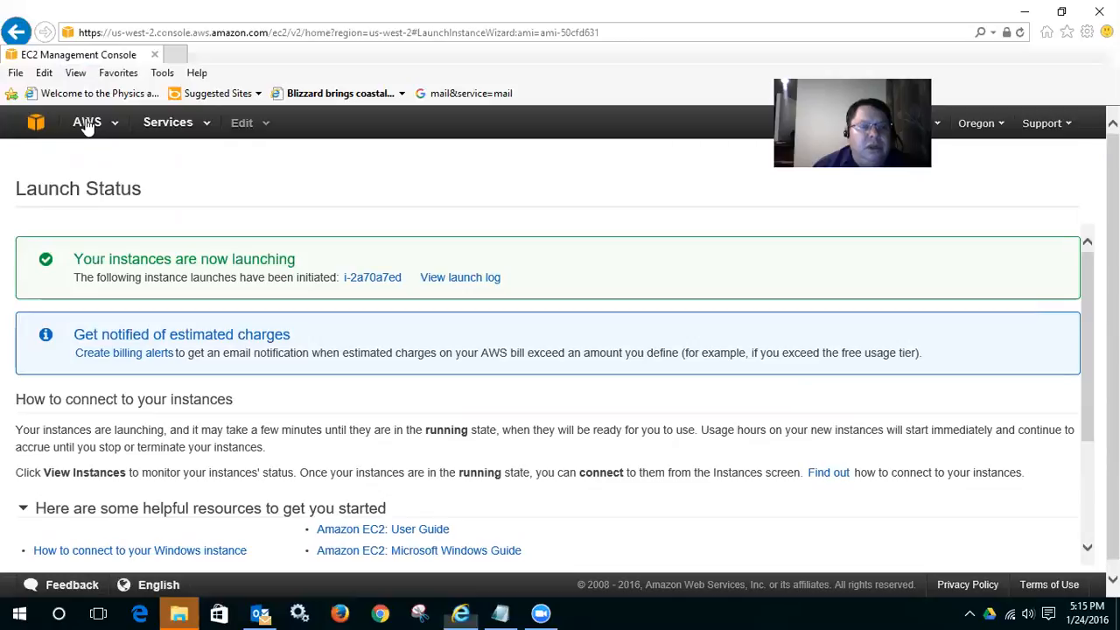
mouse_move(86, 131)
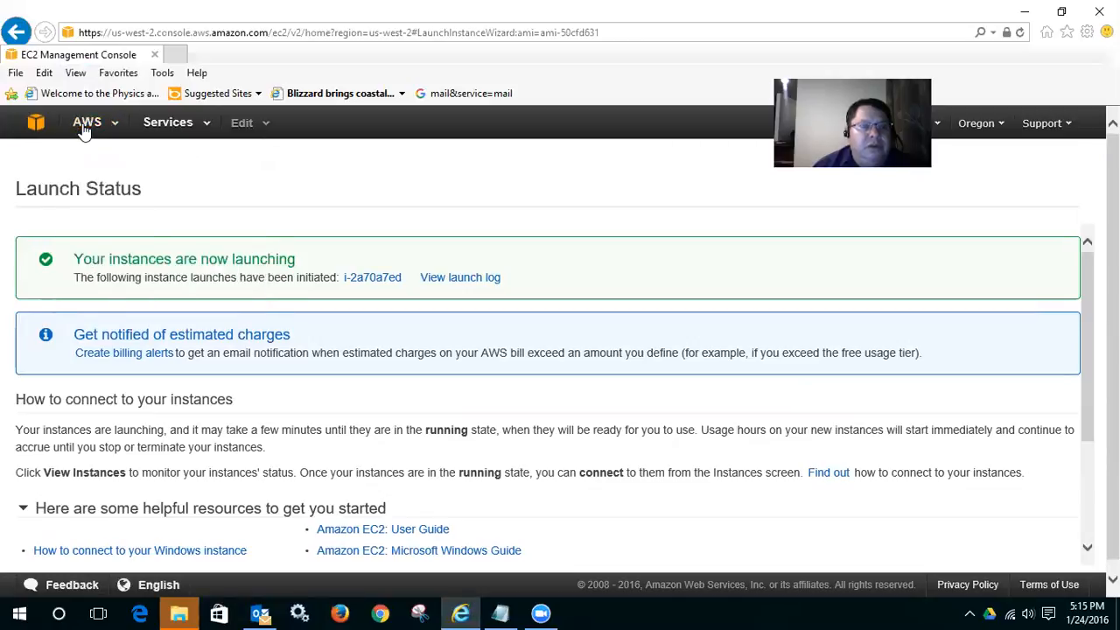
Step: Return to EC2 and list Running Instances, showing i-2a70a7ed initializing
left_click(37, 122)
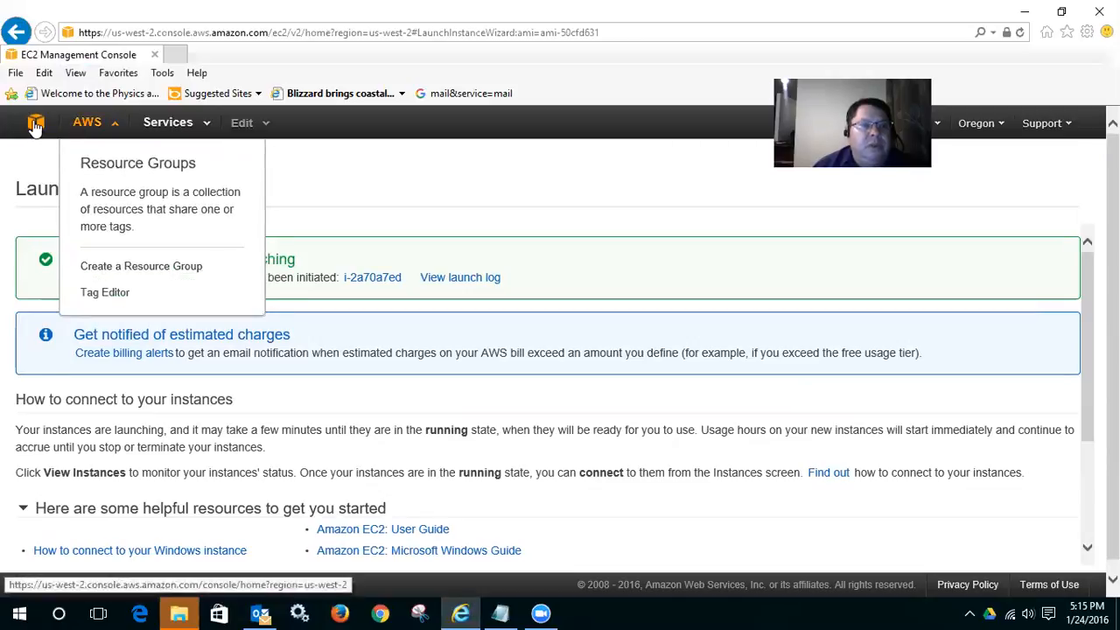
left_click(35, 123)
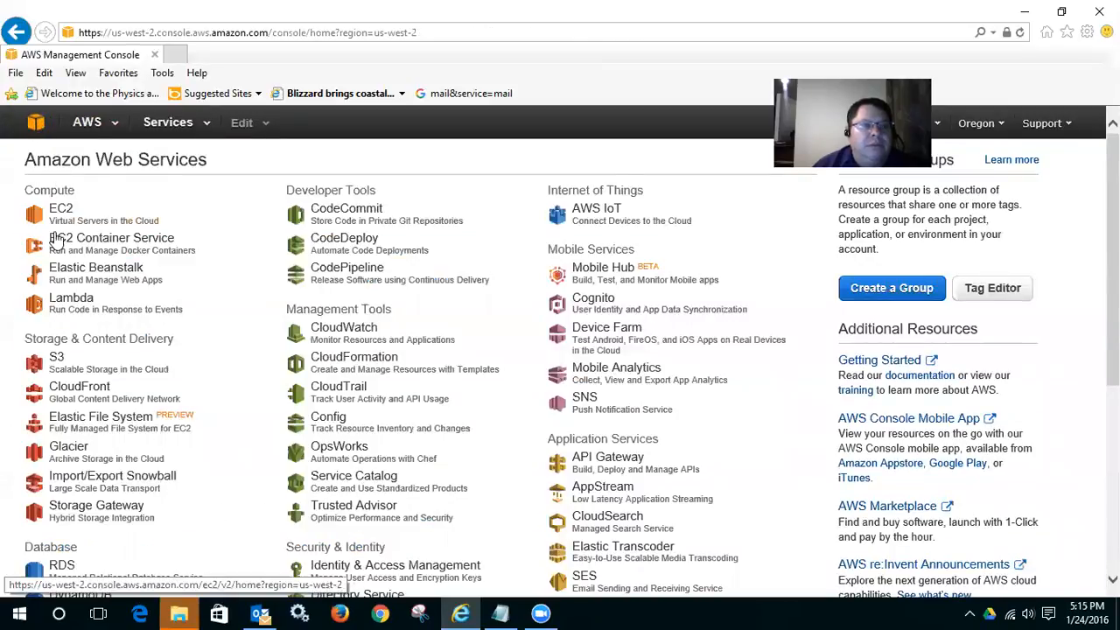
left_click(59, 206)
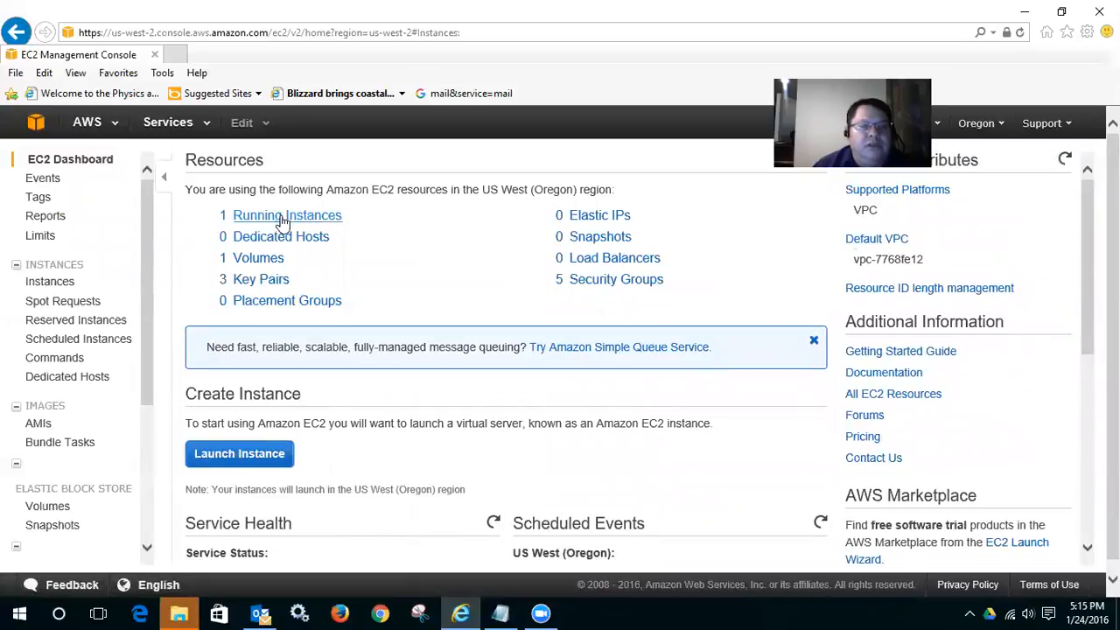
left_click(287, 216)
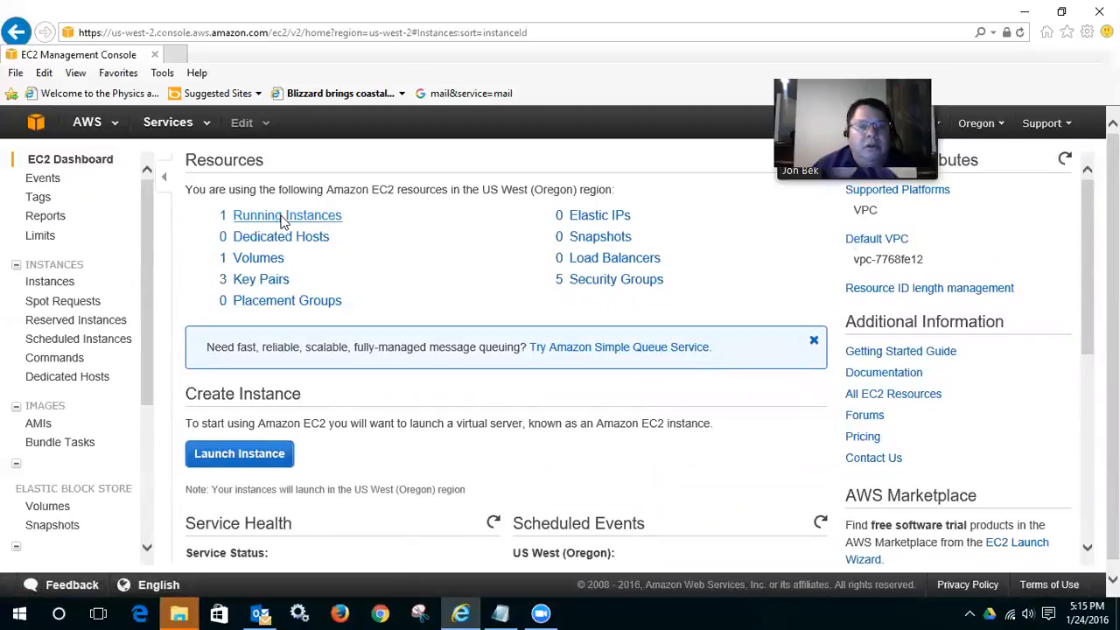
left_click(287, 215)
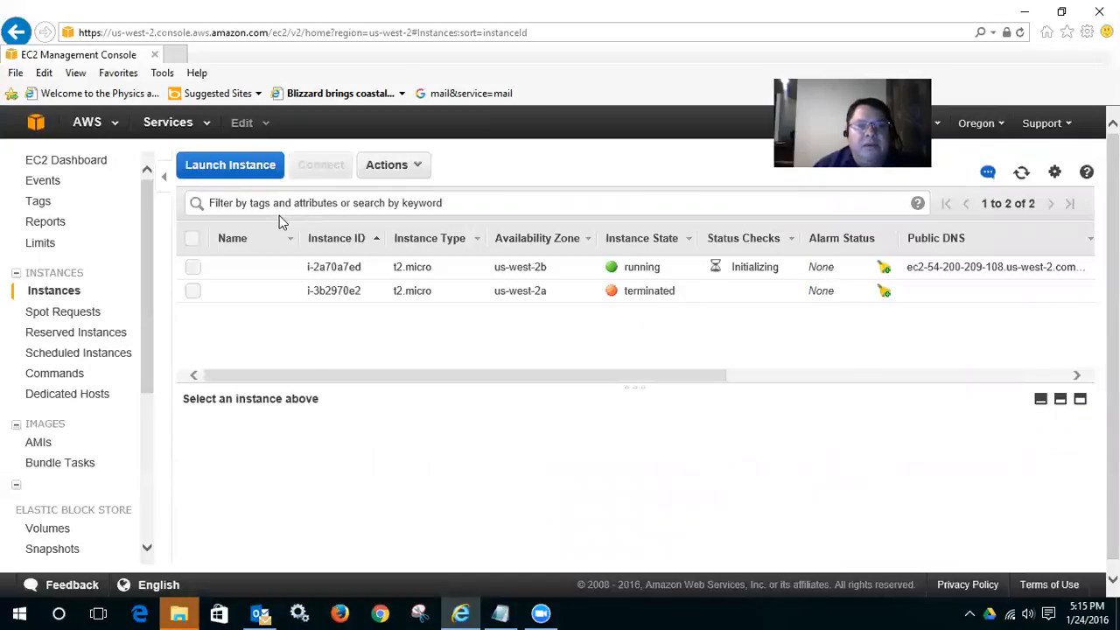
mouse_move(674, 315)
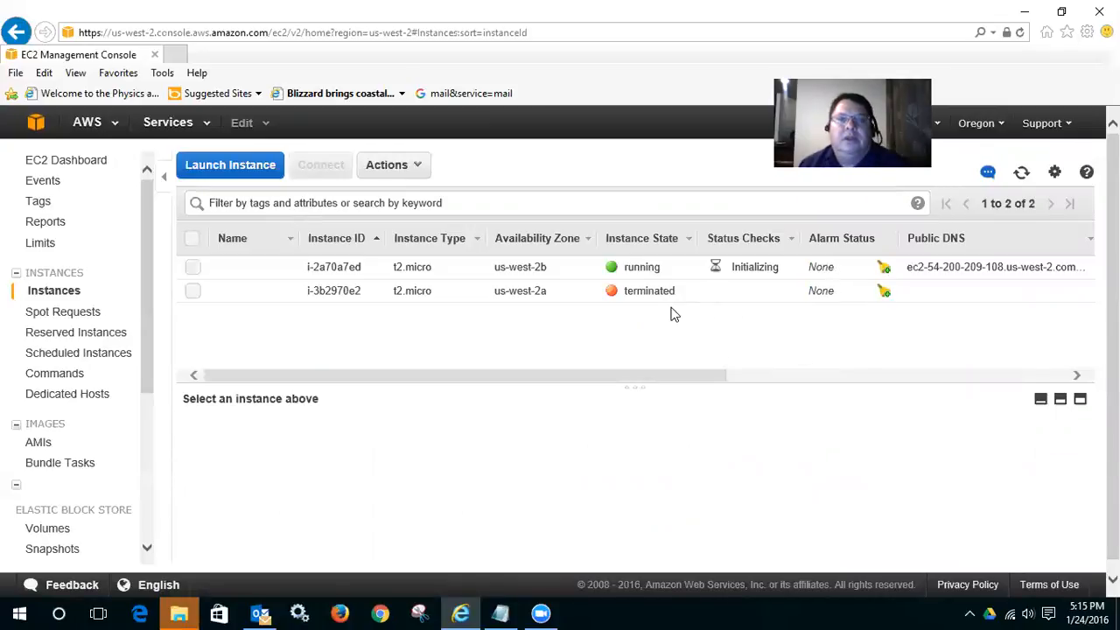